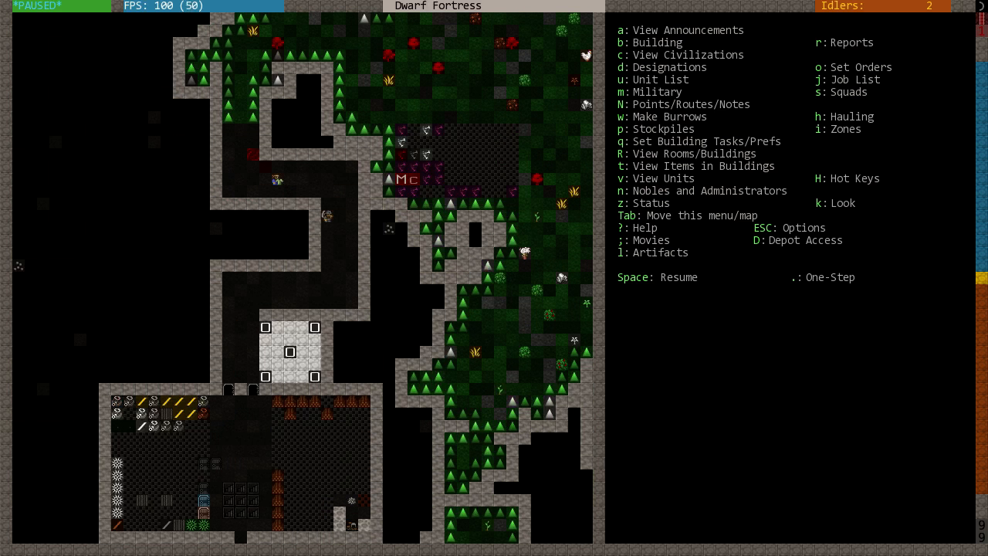
# Scroll through the High Master wood burner's skills and personality traits, then close their details.
pyautogui.scroll(-3)
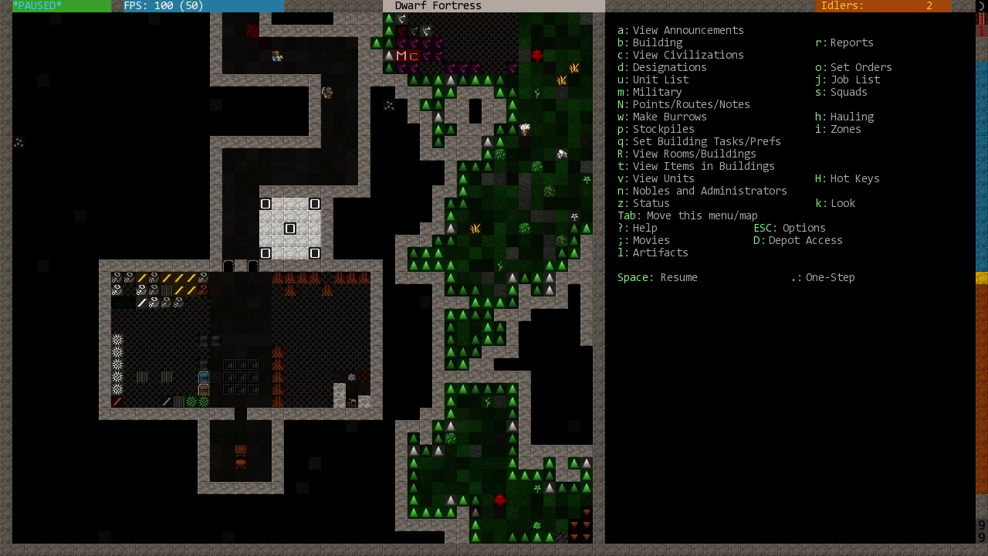
pyautogui.scroll(-3)
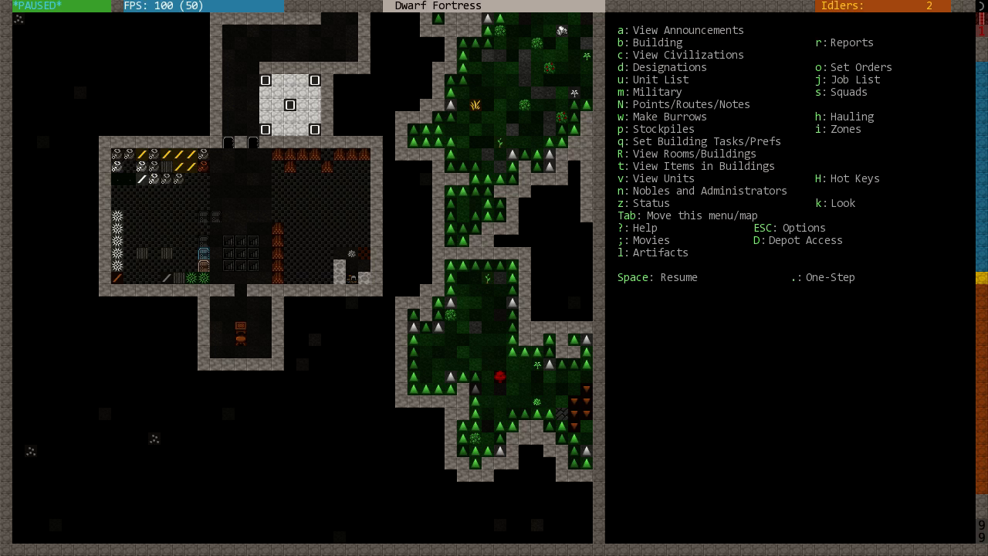
pyautogui.scroll(3)
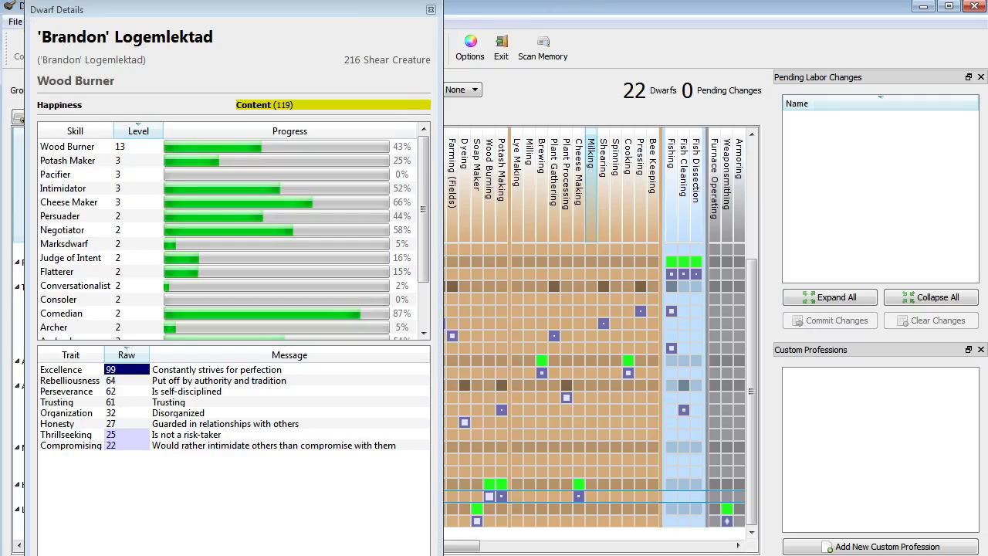
pyautogui.moveTo(213, 31)
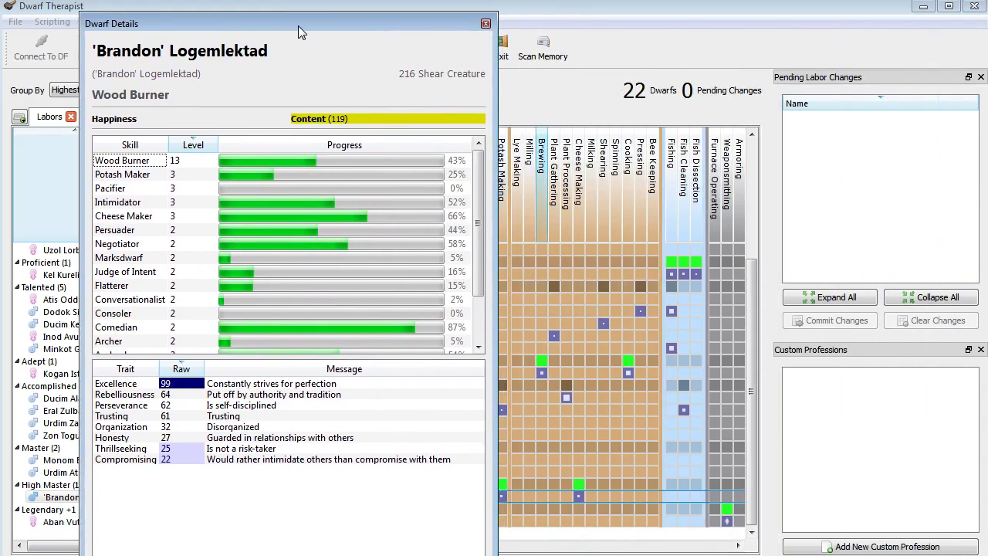
pyautogui.moveTo(263, 217)
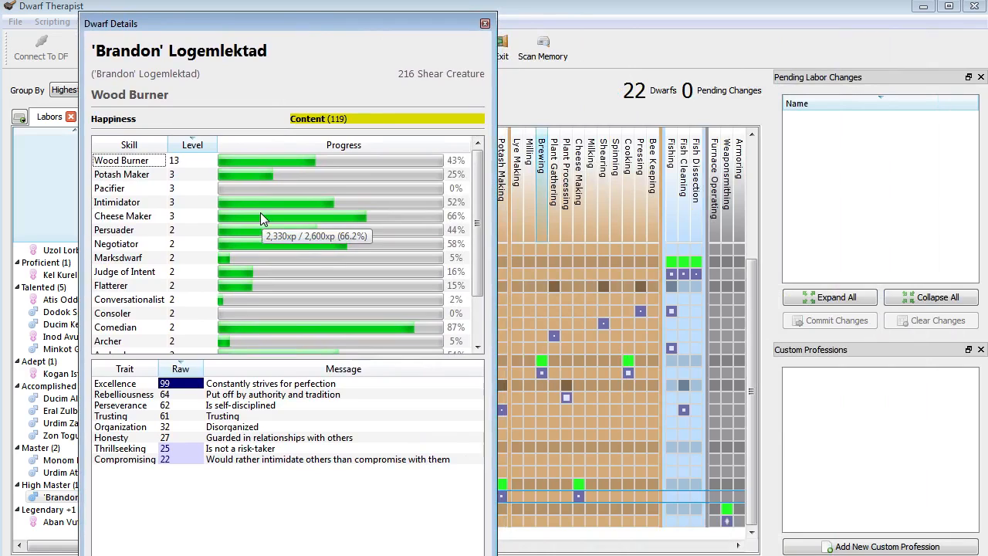
pyautogui.scroll(-3)
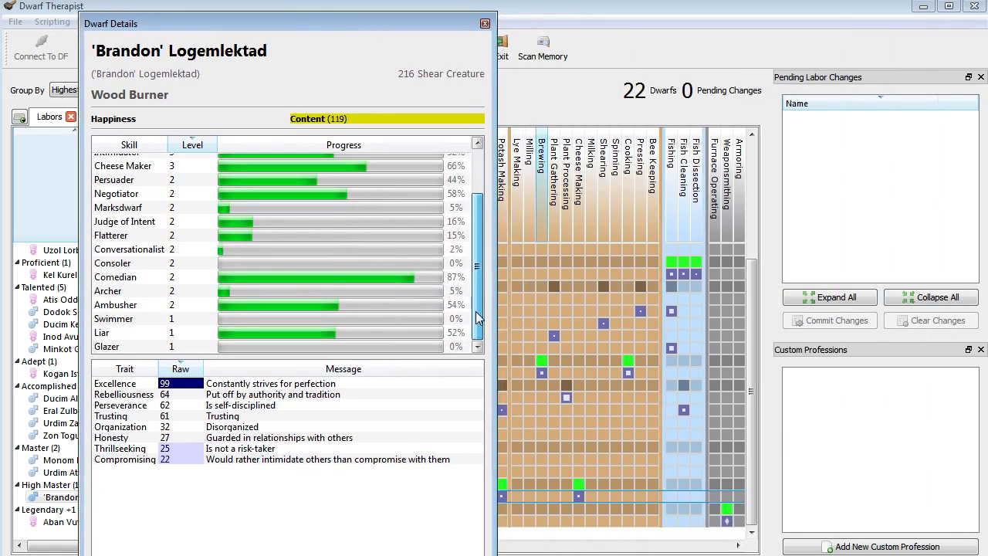
pyautogui.scroll(3)
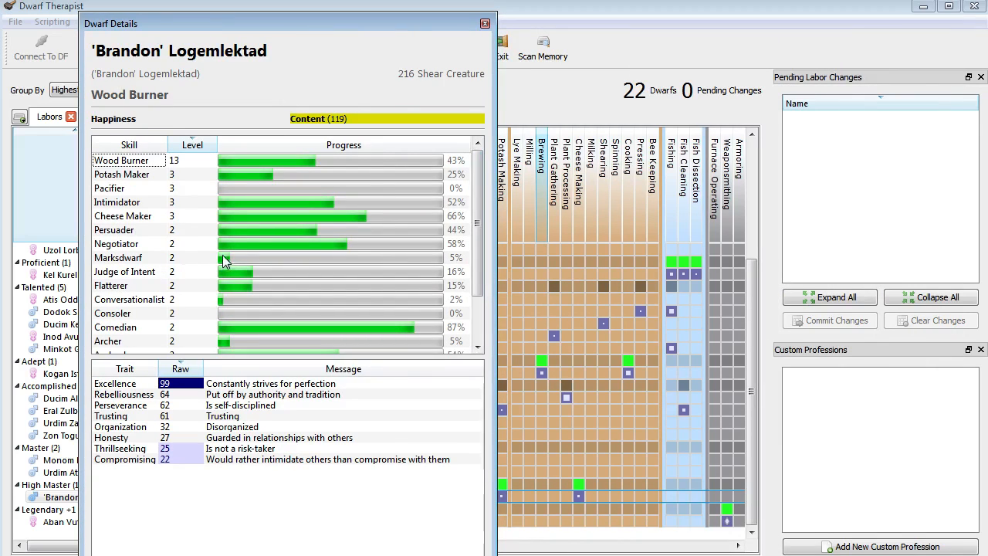
pyautogui.scroll(-3)
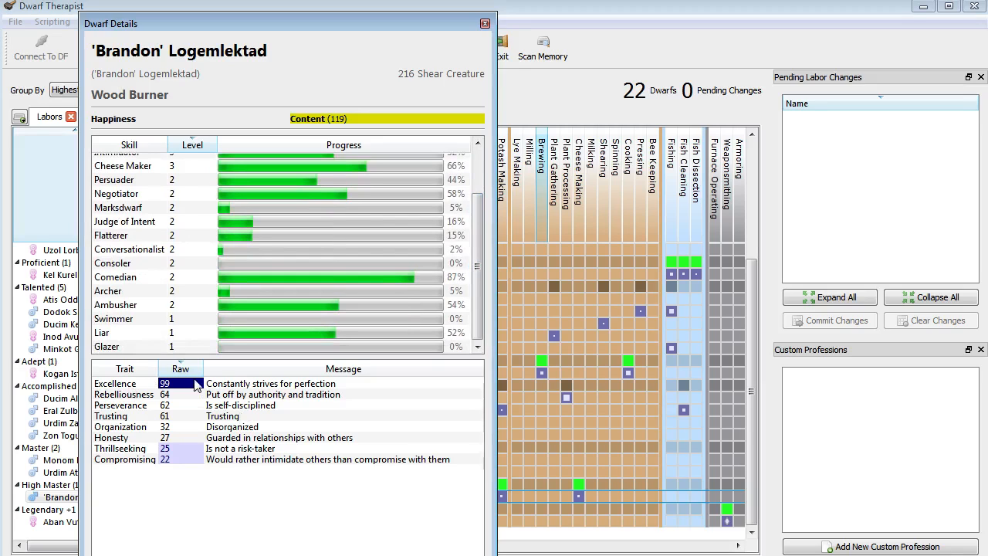
pyautogui.moveTo(395, 387)
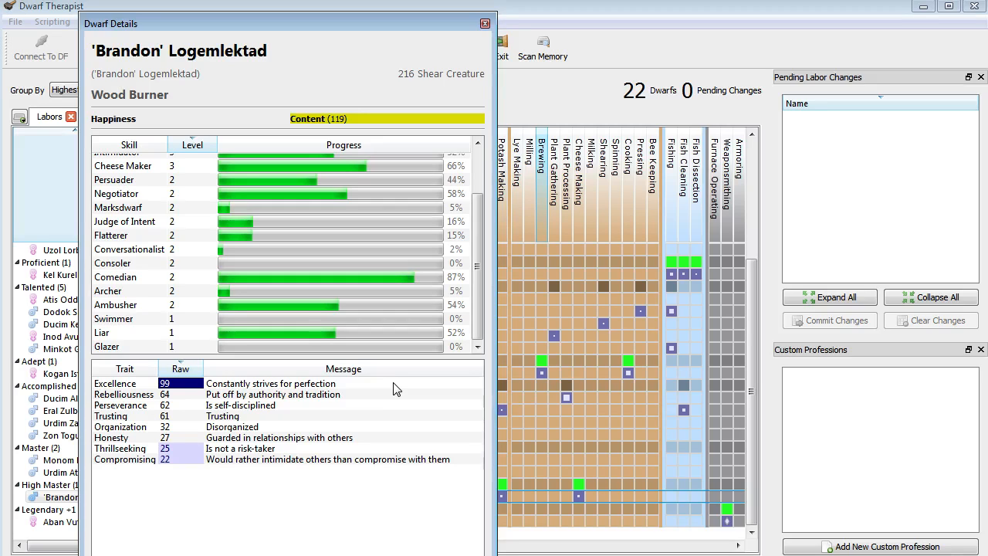
pyautogui.scroll(3)
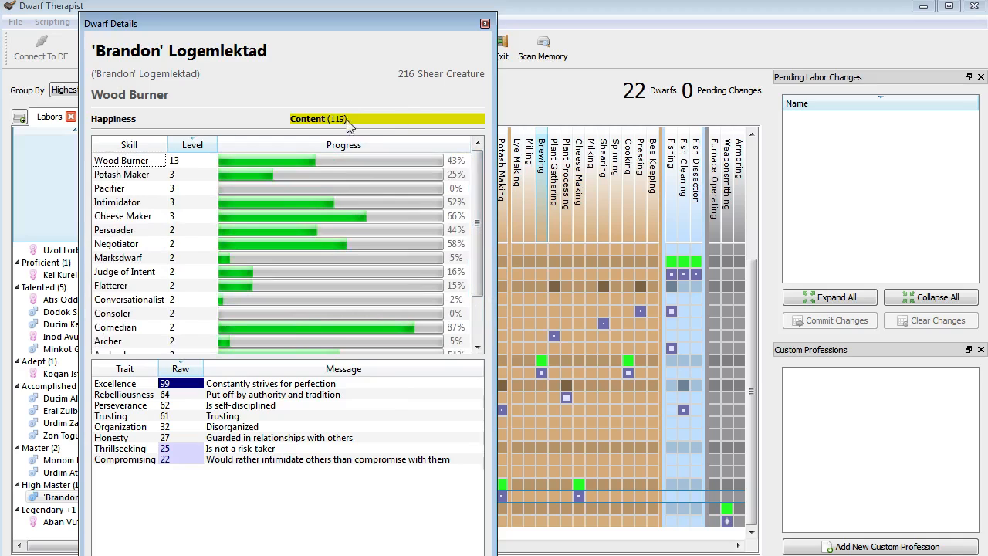
pyautogui.moveTo(444, 85)
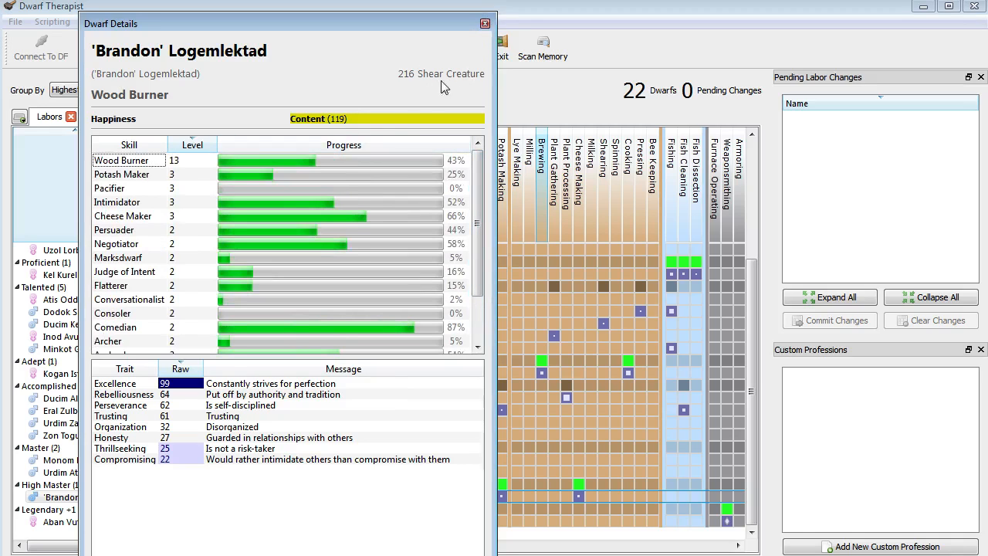
pyautogui.click(485, 23)
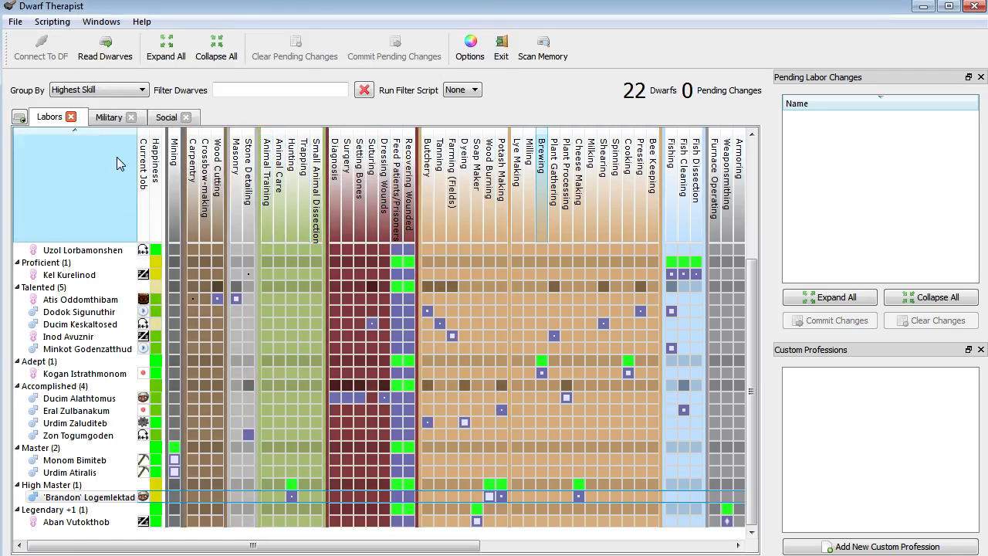
pyautogui.scroll(3)
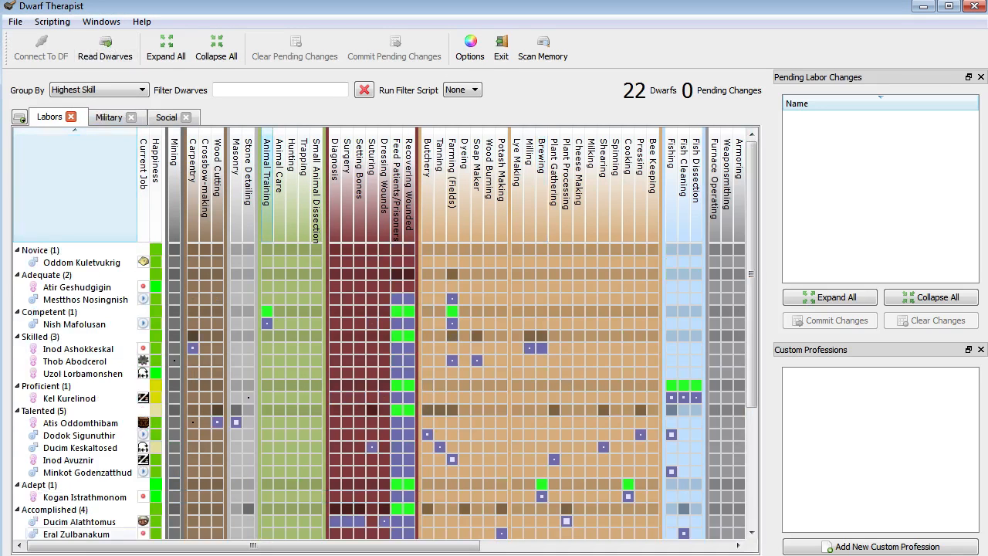
pyautogui.scroll(-3)
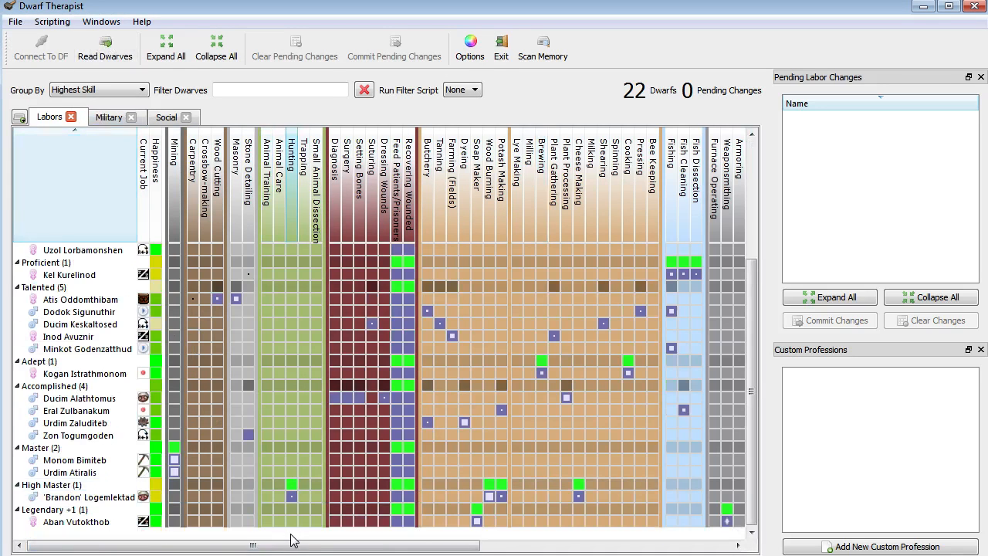
pyautogui.moveTo(255, 545); pyautogui.dragTo(397, 550)
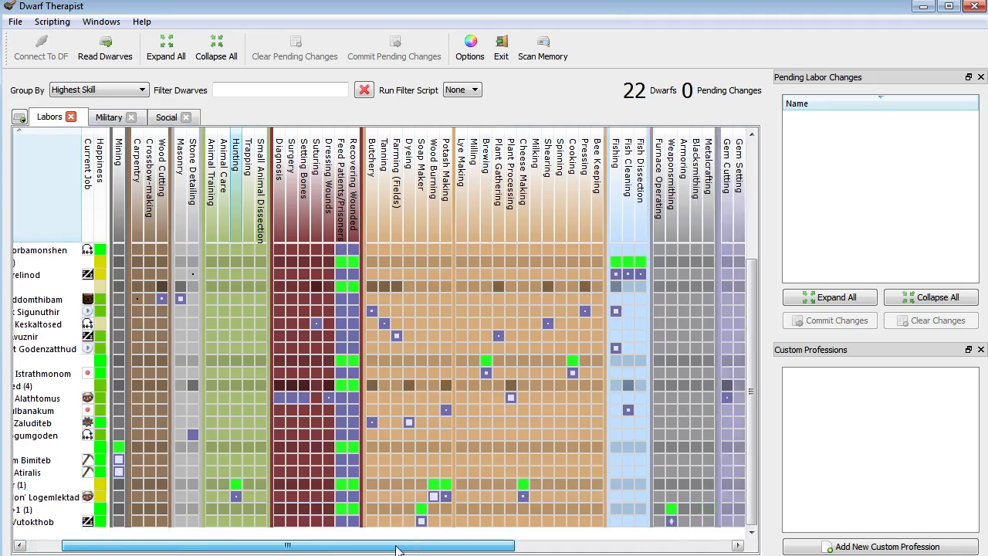
pyautogui.hscroll(3)
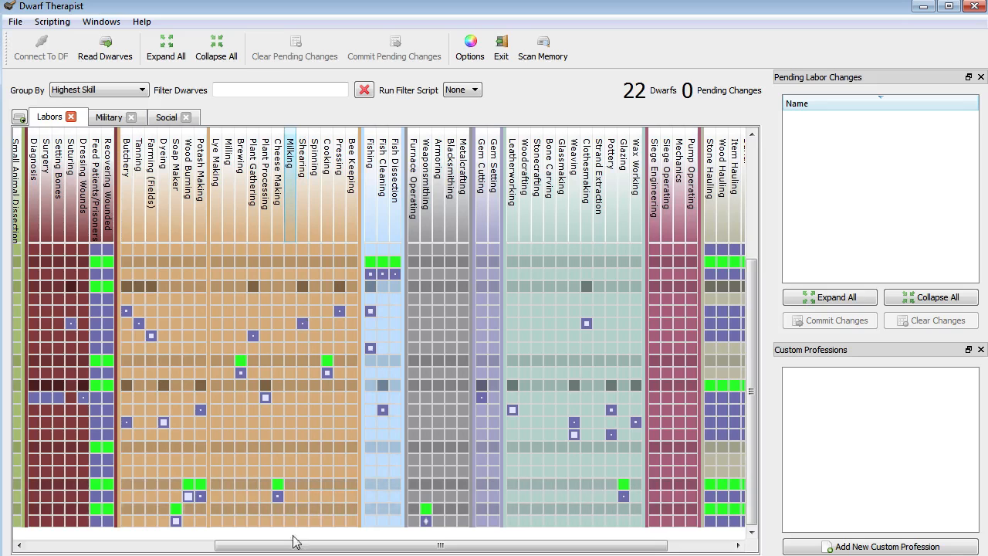
pyautogui.moveTo(293, 544); pyautogui.dragTo(186, 551)
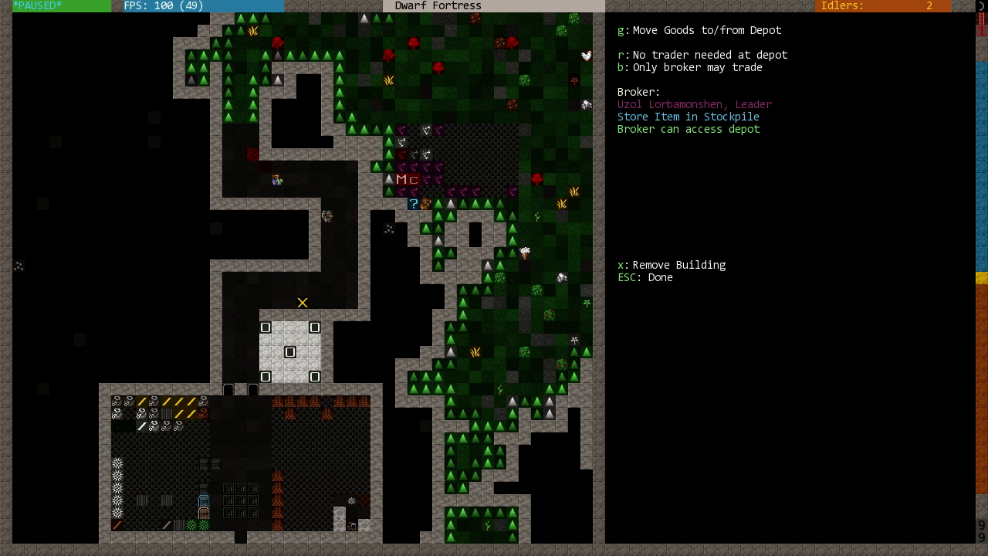
# Search the depot's movable goods for PREP to list the prepared food barrels.
pyautogui.press('g')
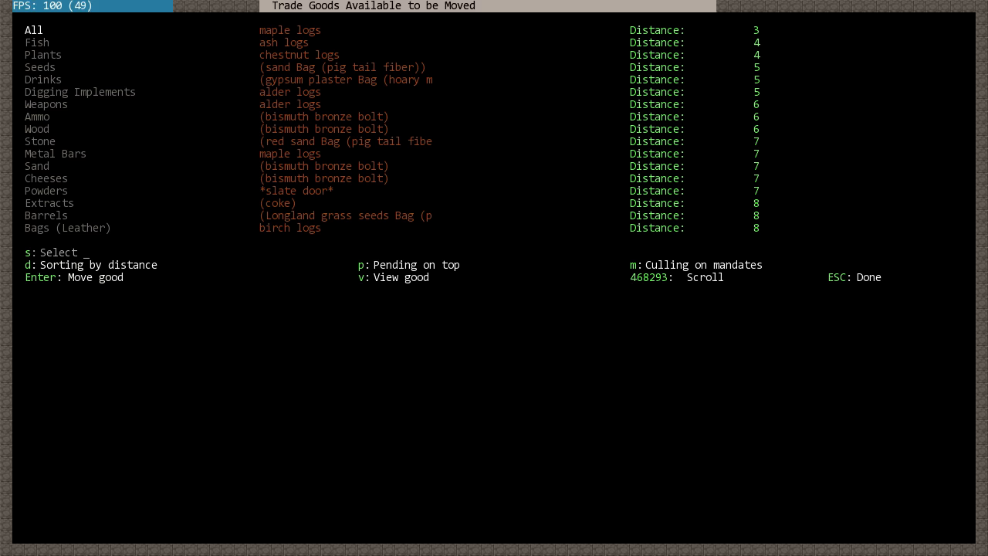
pyautogui.press('Escape')
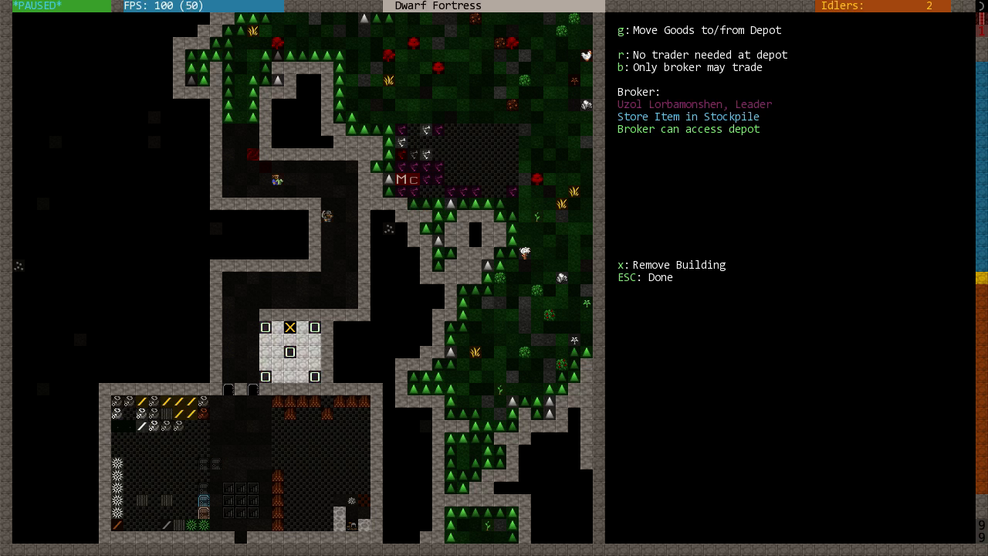
pyautogui.press('g')
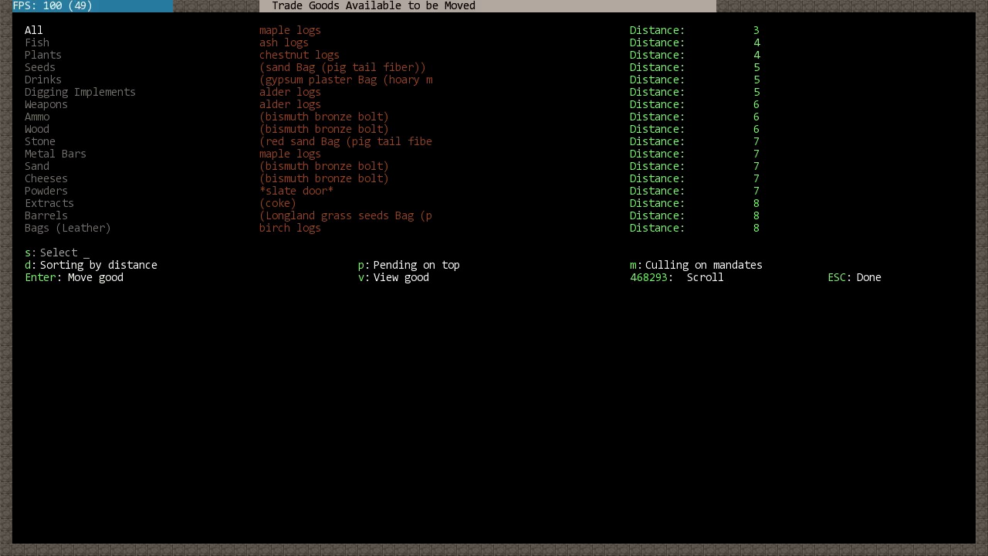
pyautogui.press('s')
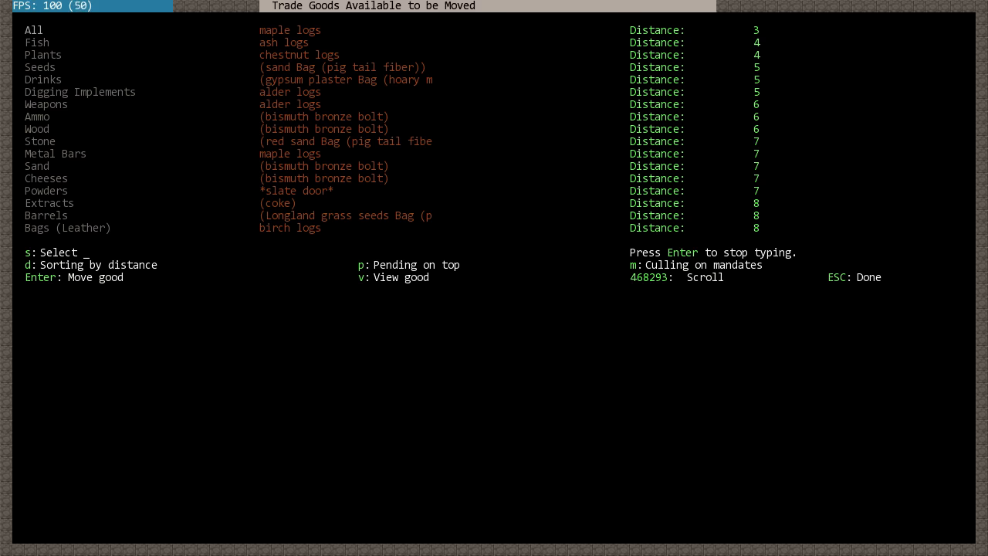
pyautogui.write('STEW')
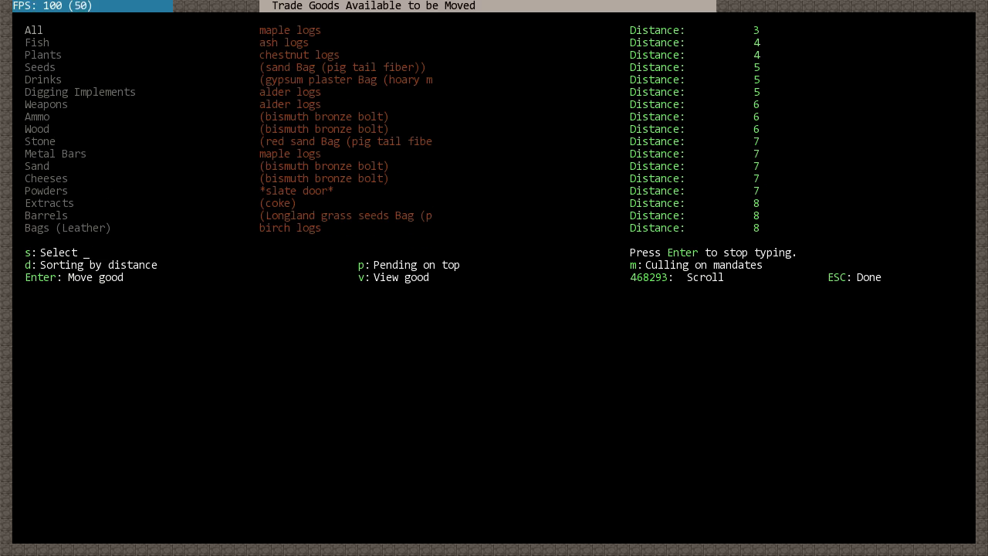
pyautogui.write('PE')
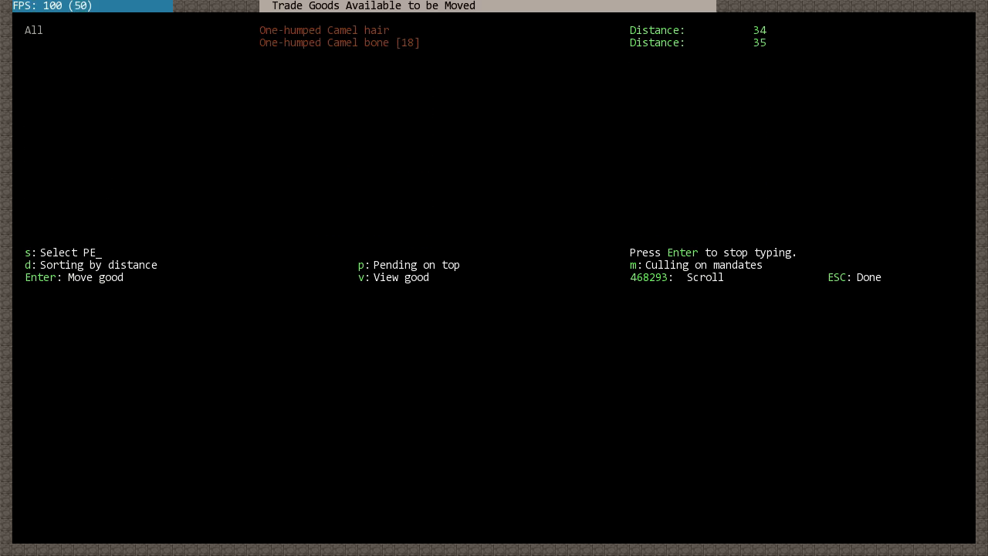
pyautogui.write('REP')
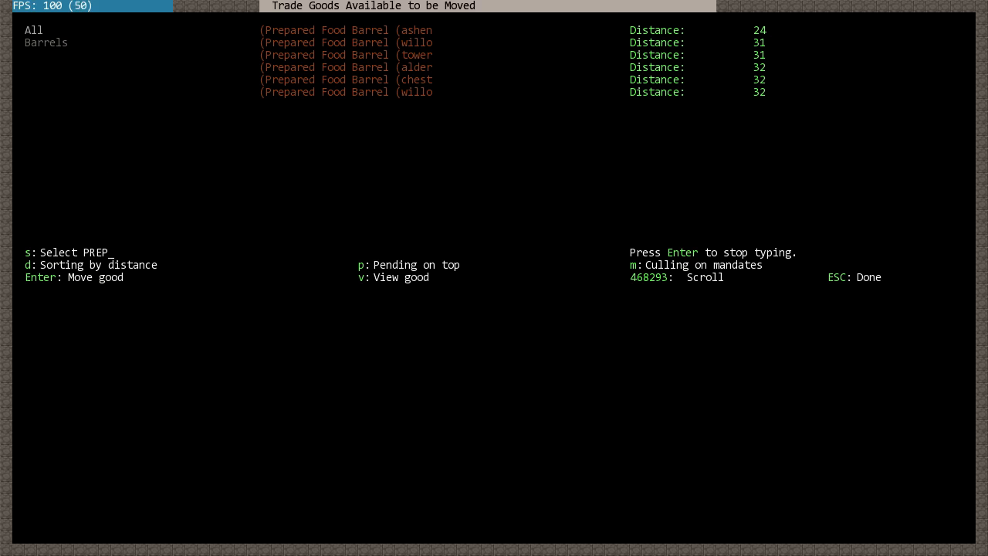
pyautogui.press('Escape')
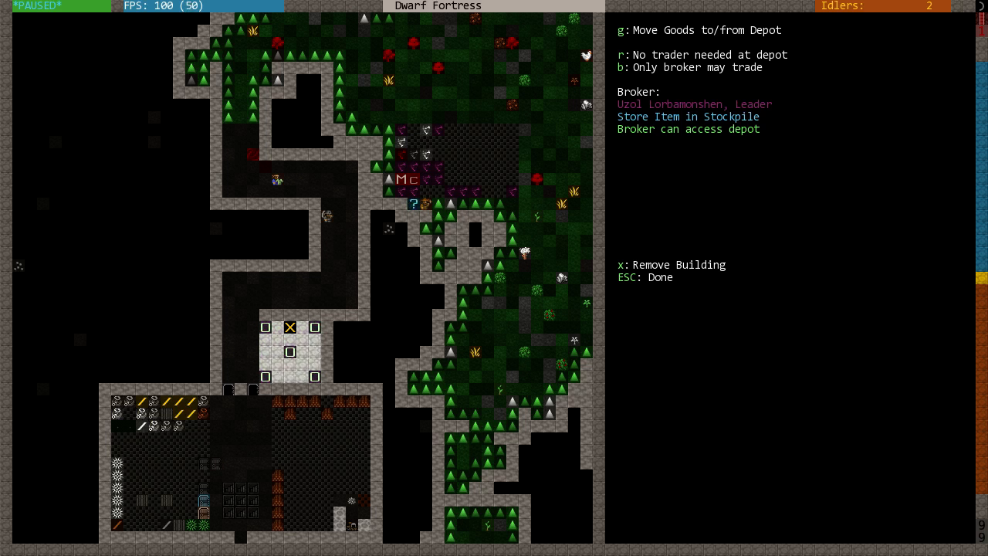
# Back out of the depot options and zone placement to the main fortress menu.
pyautogui.scroll(-3)
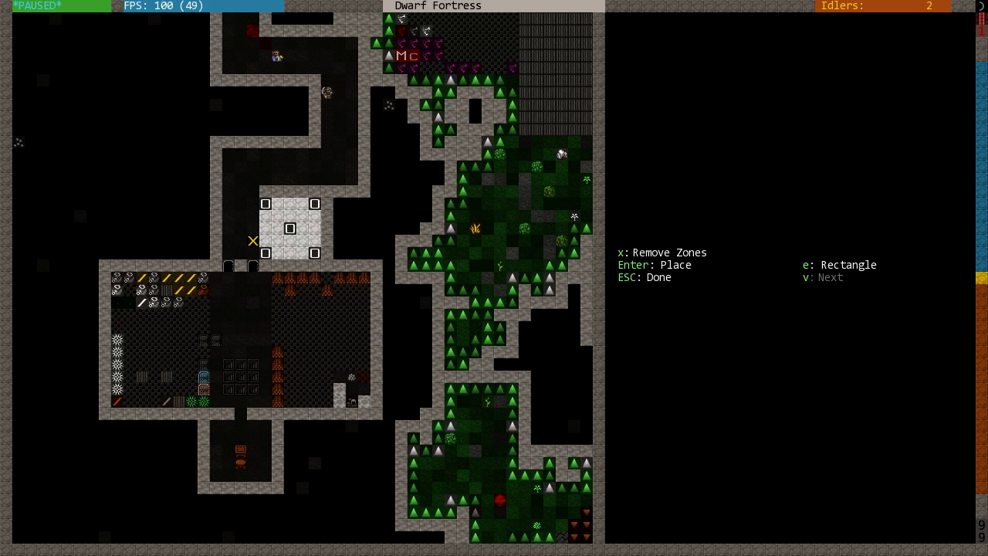
pyautogui.press('Up')
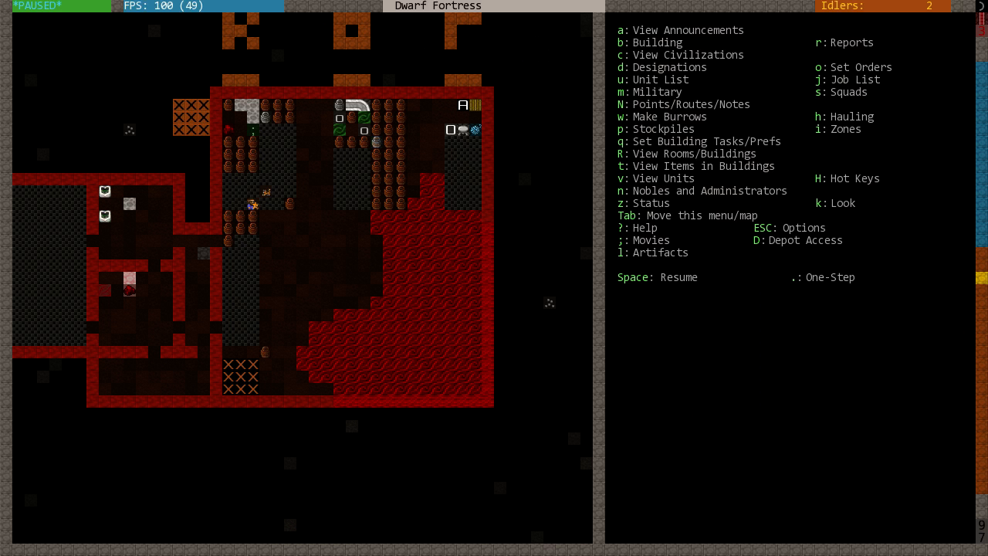
# Open the Status overview with z and switch to its Stocks listing.
pyautogui.press('z')
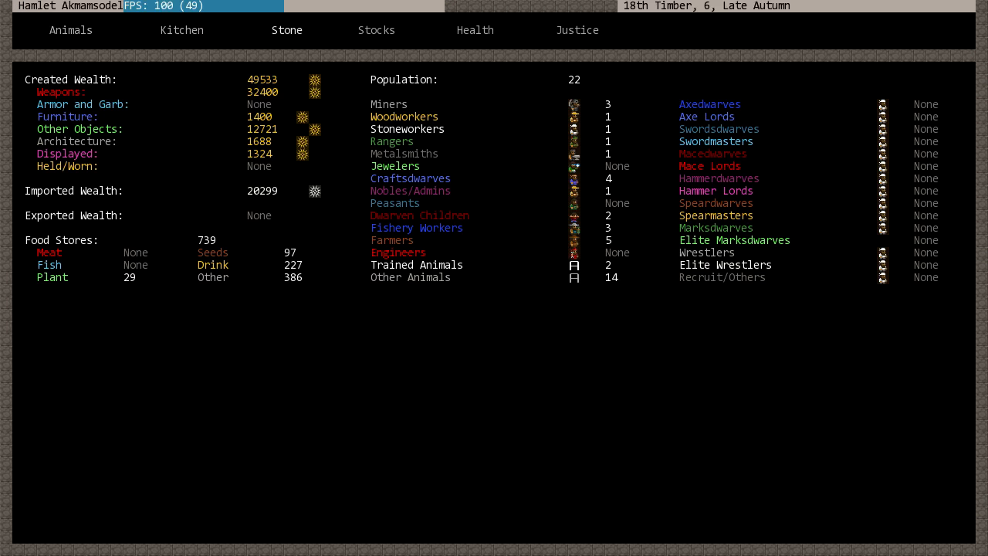
pyautogui.click(377, 30)
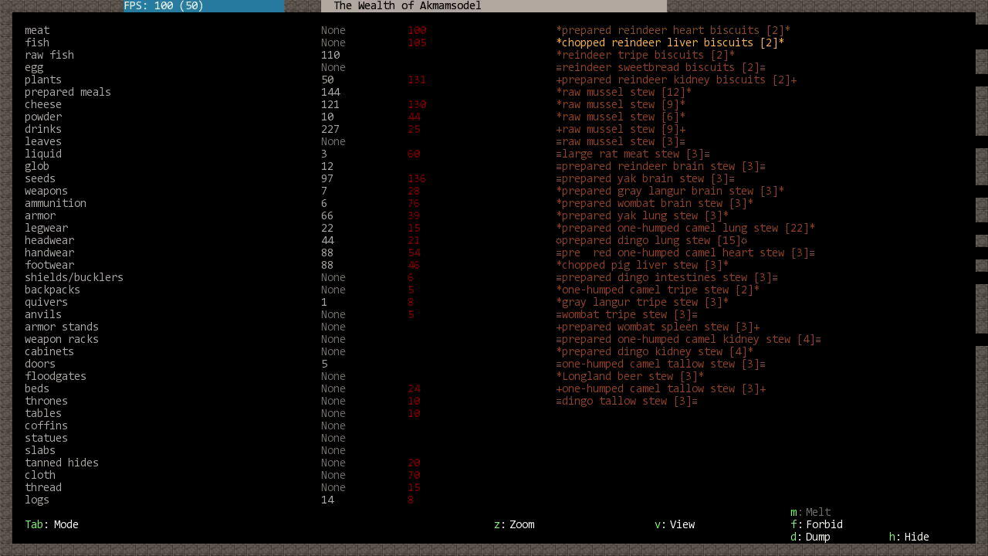
# Browse the stocked prepared meals and return to the fortress map.
pyautogui.press('d')
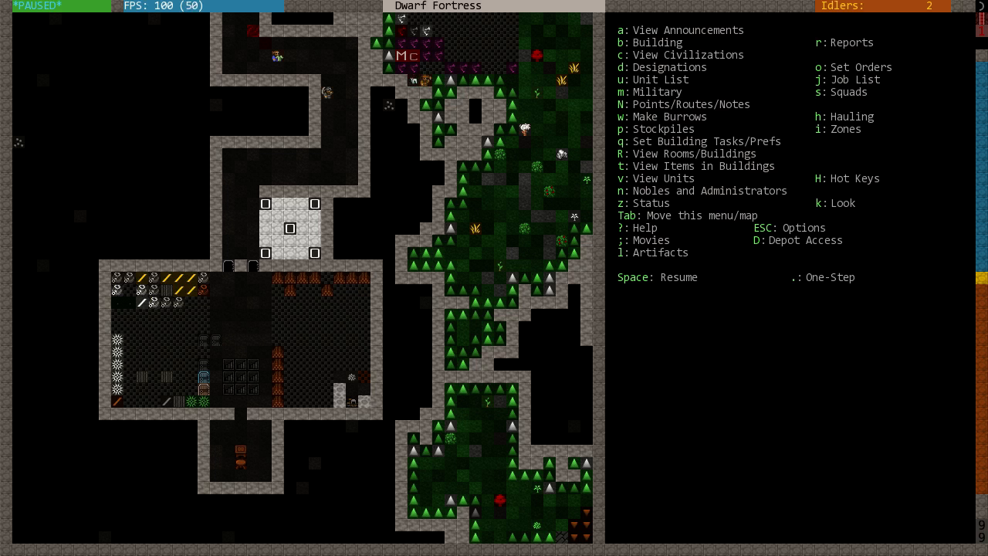
pyautogui.press('space')
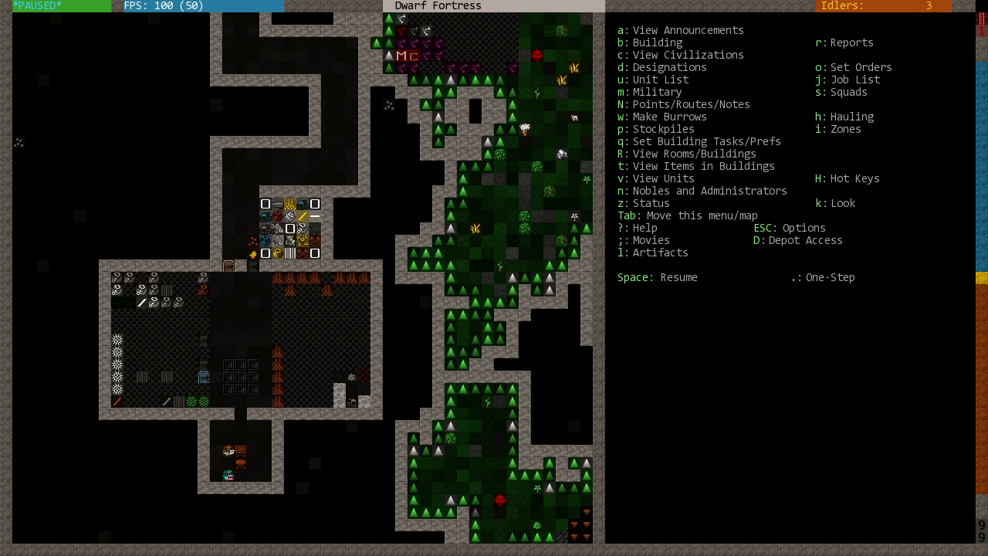
# Request a trader from the trade depot's Depot Access settings.
pyautogui.press('D')
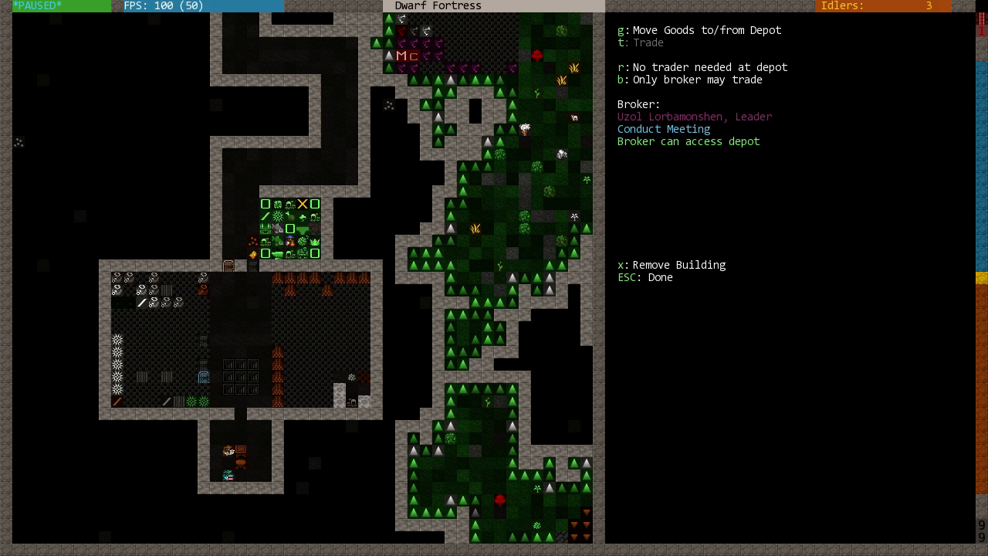
pyautogui.press('r')
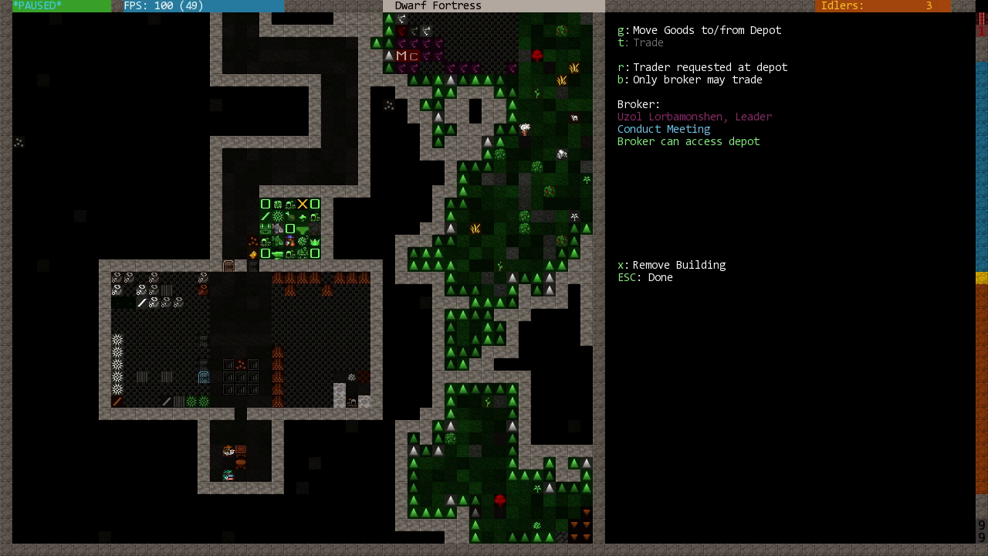
pyautogui.press('r')
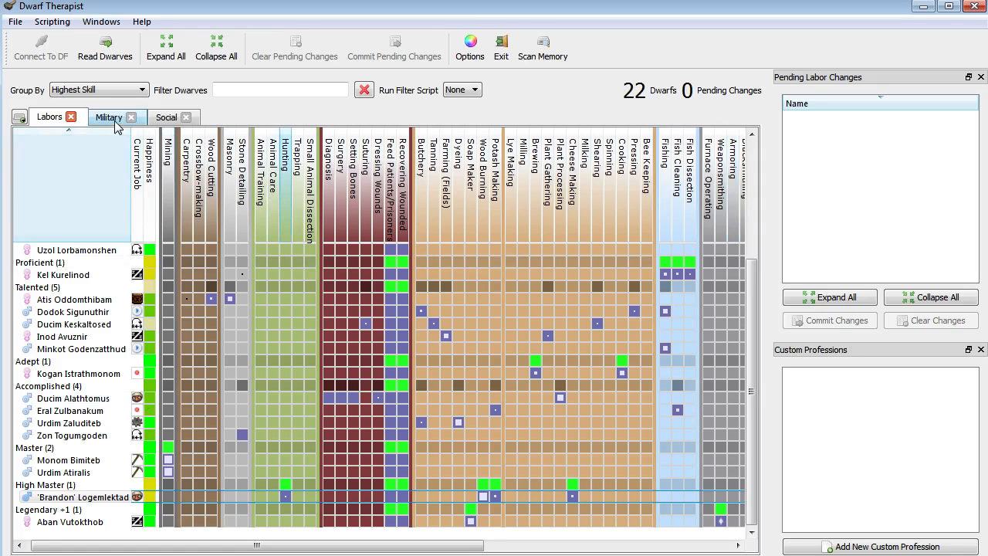
# Switch Dwarf Therapist to the Social tab and scroll through the Judge of Intent levels.
pyautogui.click(166, 116)
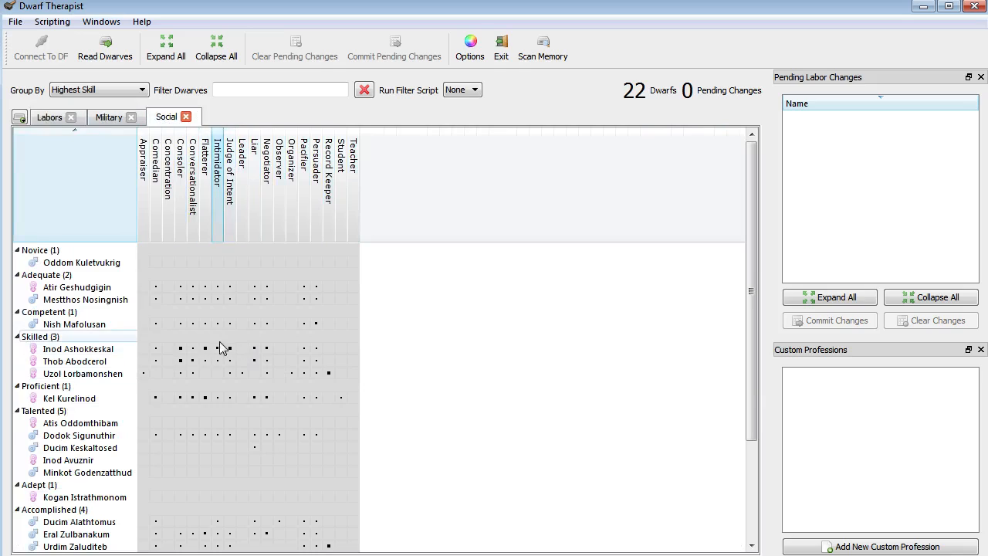
pyautogui.moveTo(234, 353)
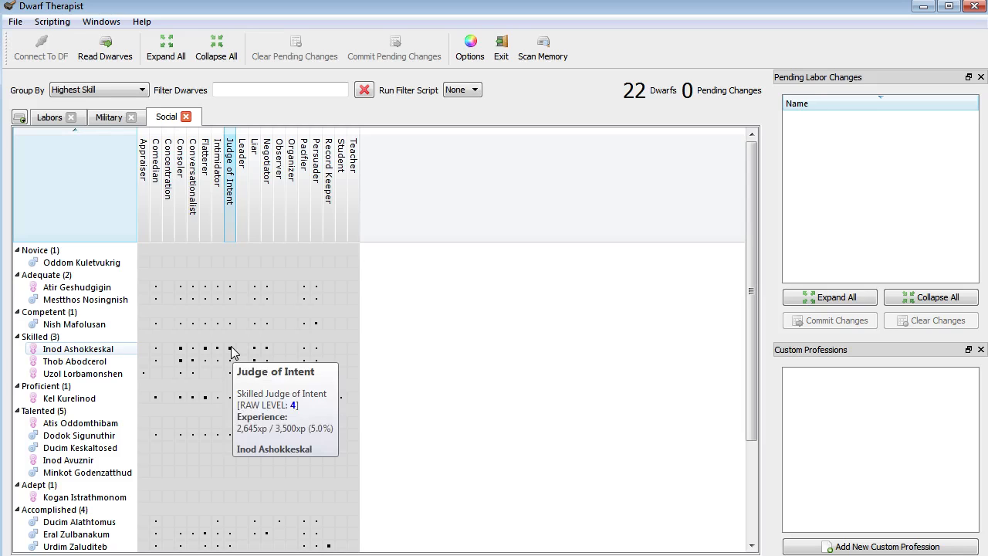
pyautogui.scroll(-3)
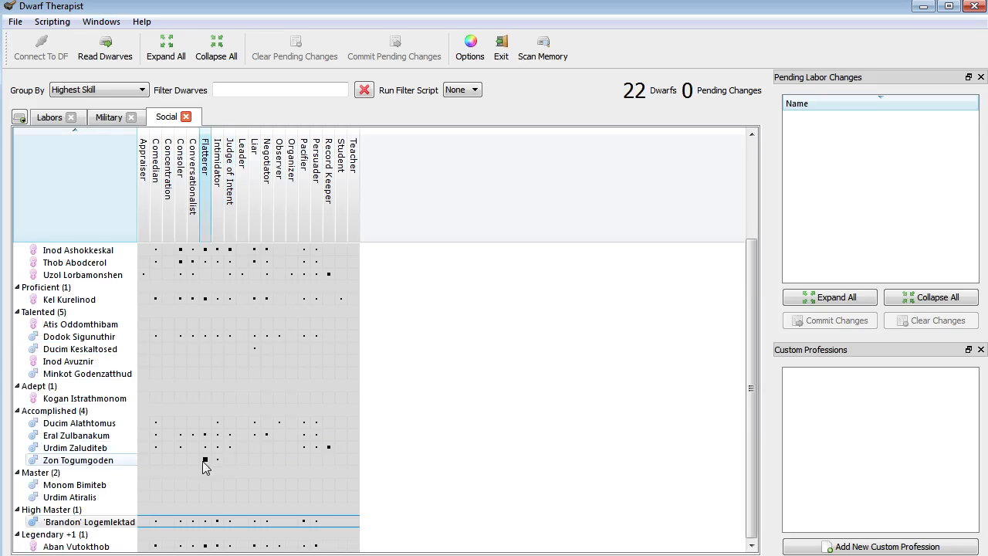
pyautogui.scroll(3)
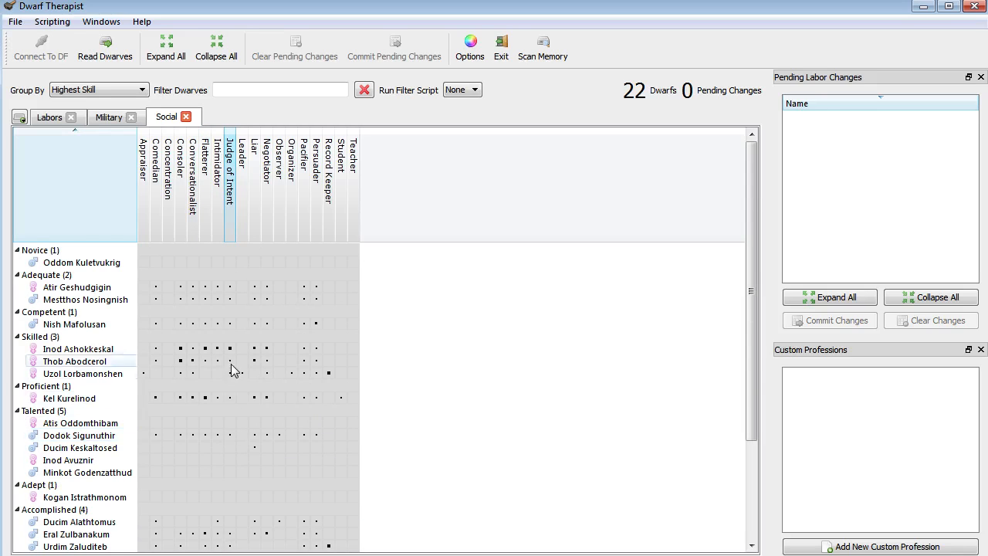
pyautogui.moveTo(230, 348)
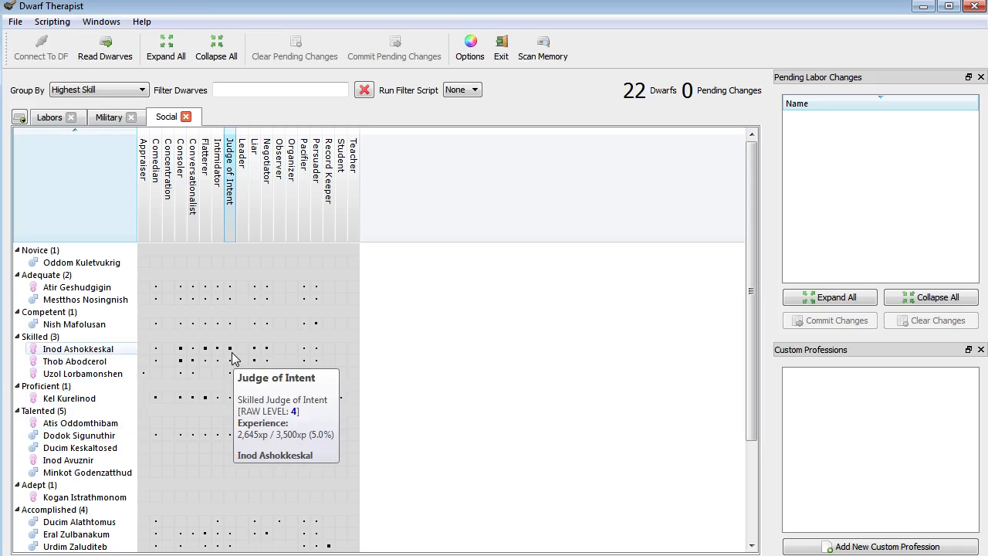
pyautogui.moveTo(234, 353)
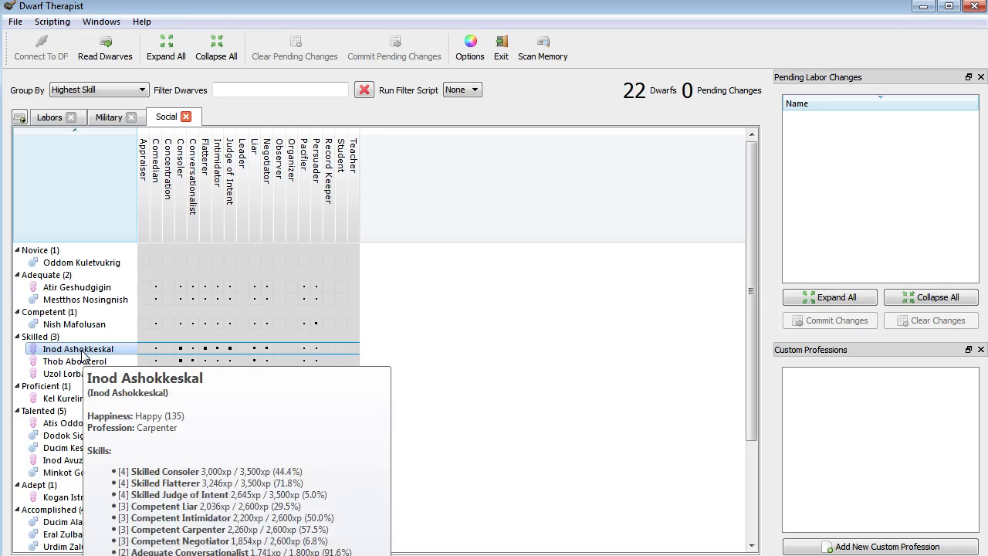
pyautogui.moveTo(122, 356)
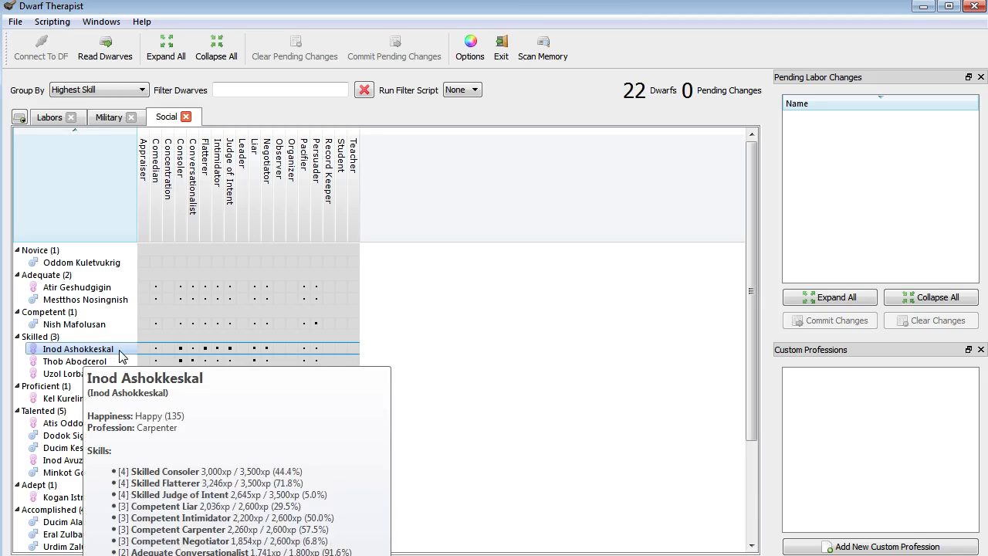
pyautogui.moveTo(149, 397)
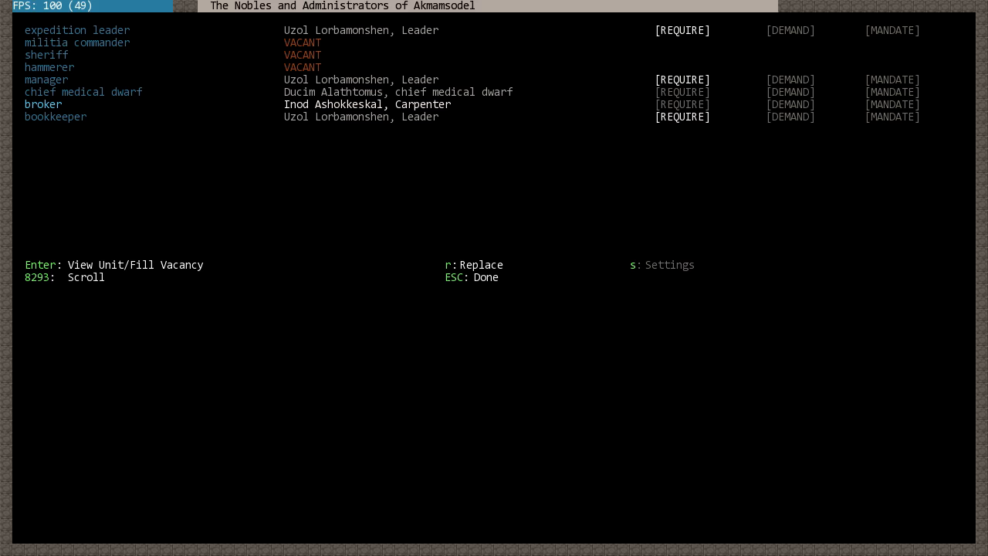
# With Inod Ashokkeskal as broker, request a trader at the depot and open status.
pyautogui.press('Escape')
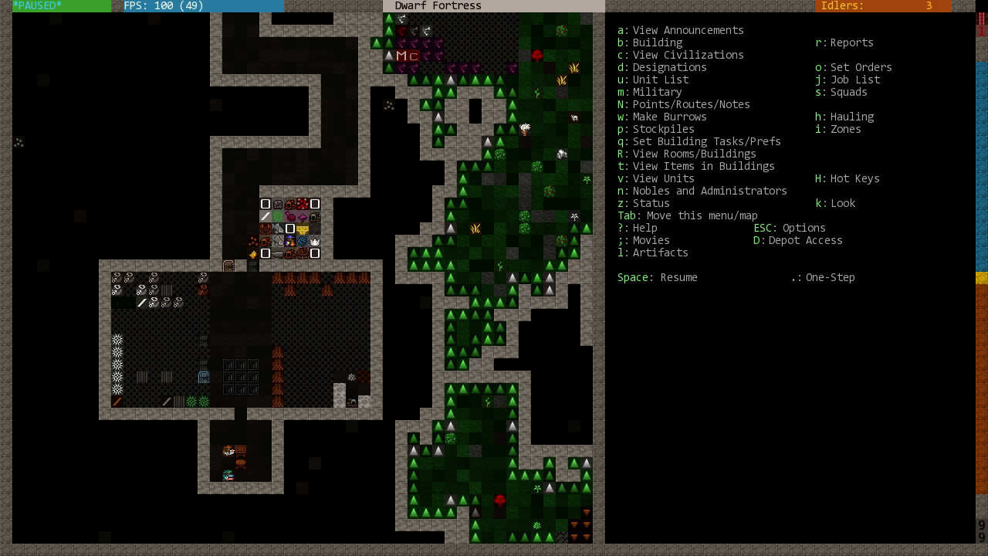
pyautogui.press('D')
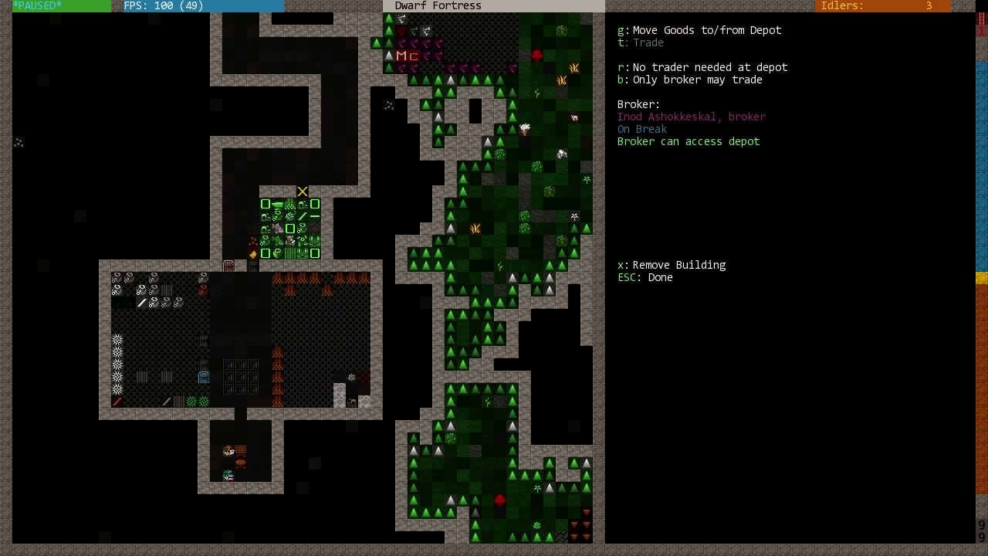
pyautogui.press('r')
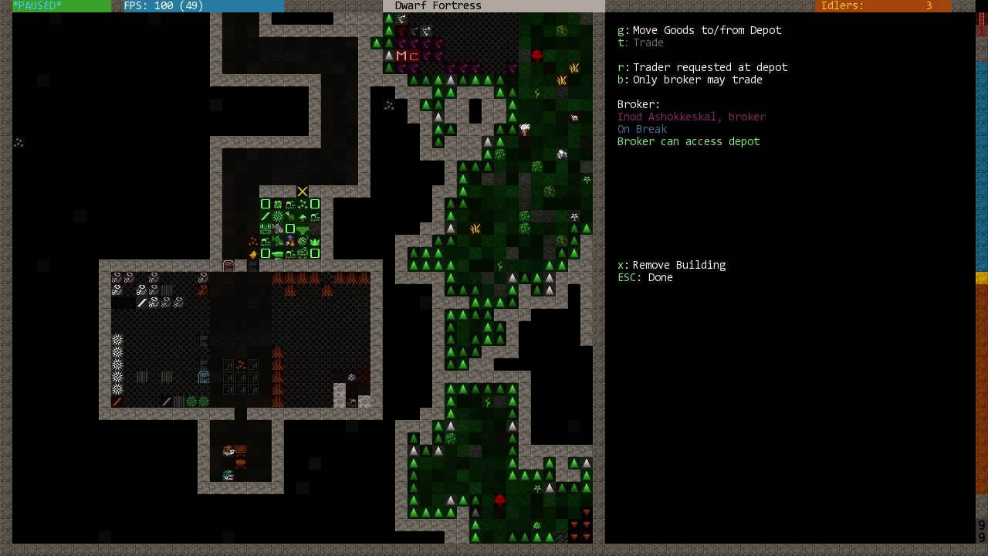
pyautogui.press('Escape')
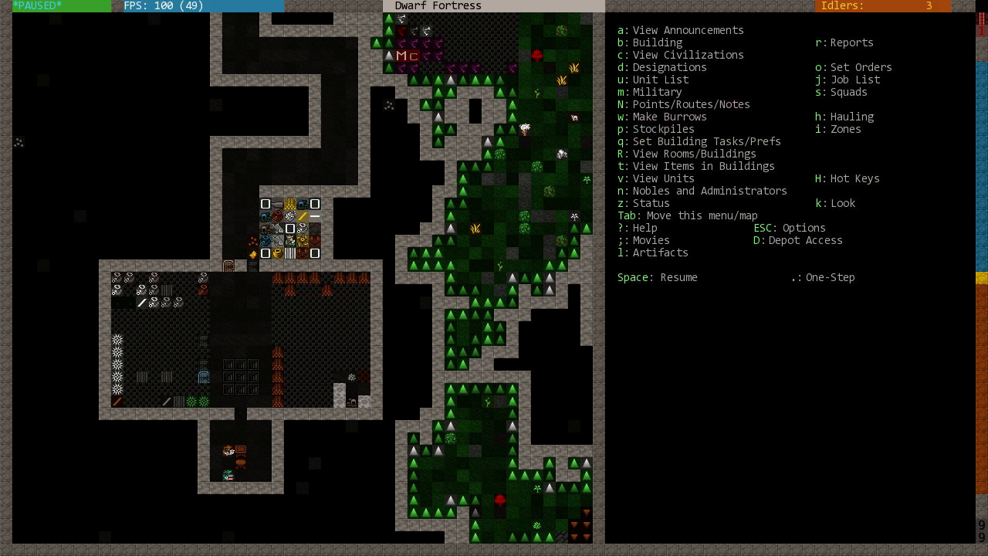
pyautogui.press('z')
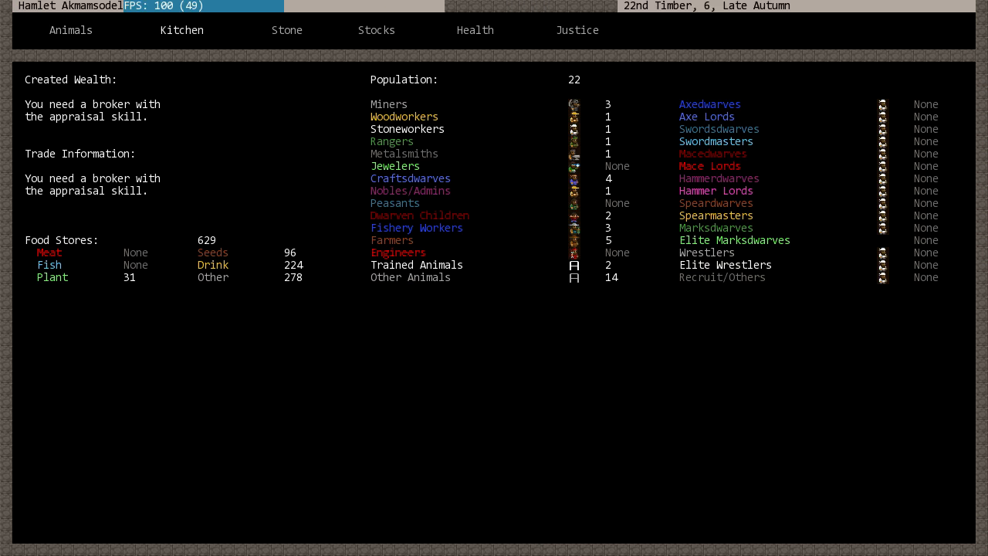
pyautogui.click(376, 30)
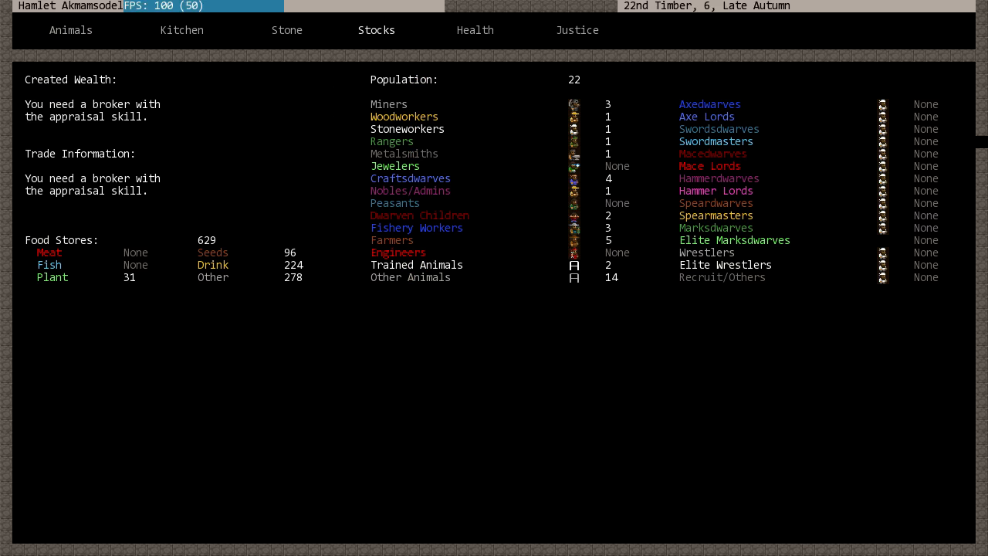
pyautogui.press('Escape')
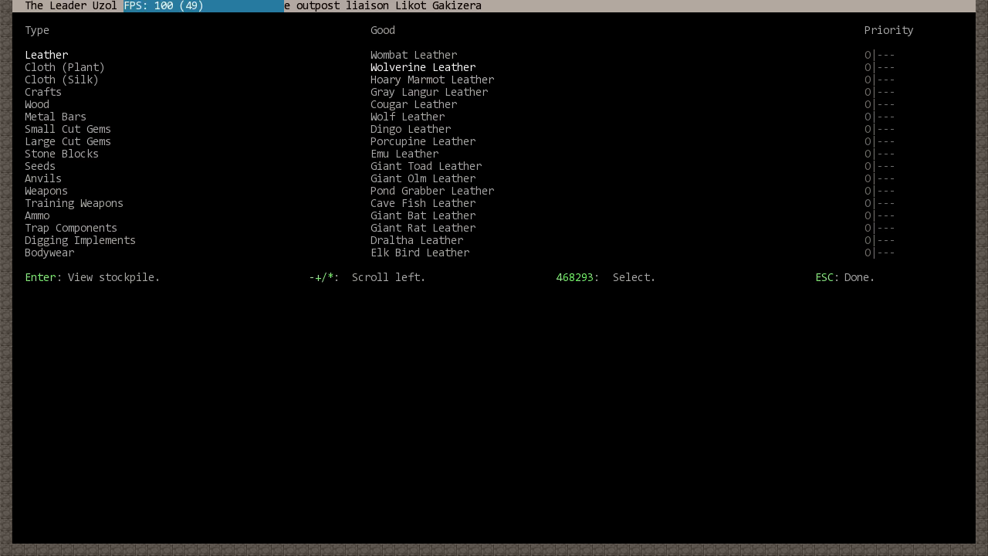
pyautogui.click(60, 79)
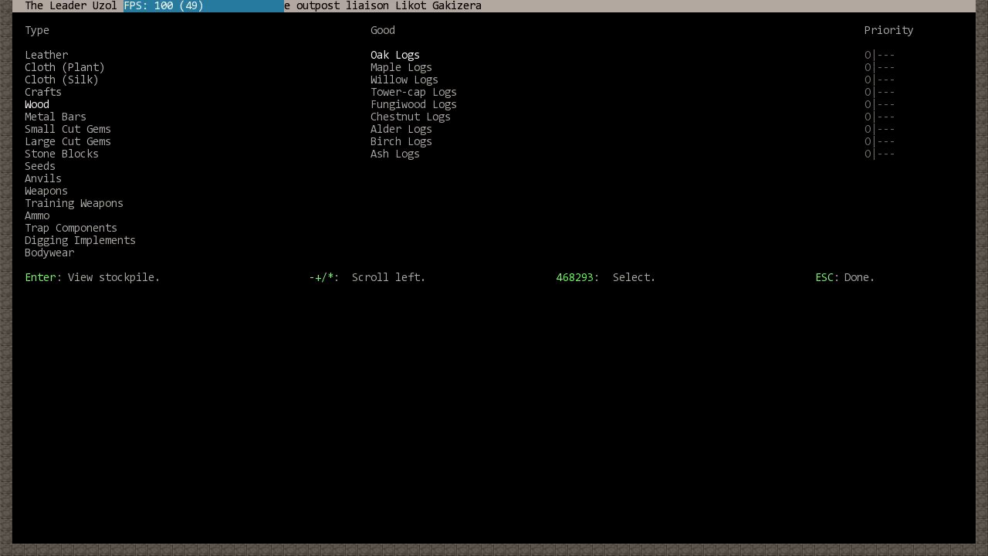
pyautogui.press('down')
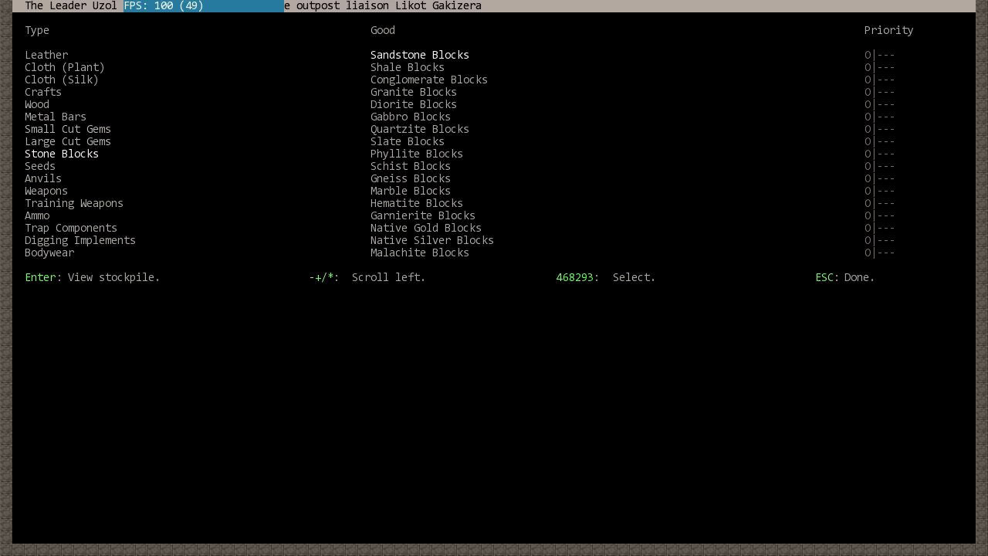
pyautogui.press('down')
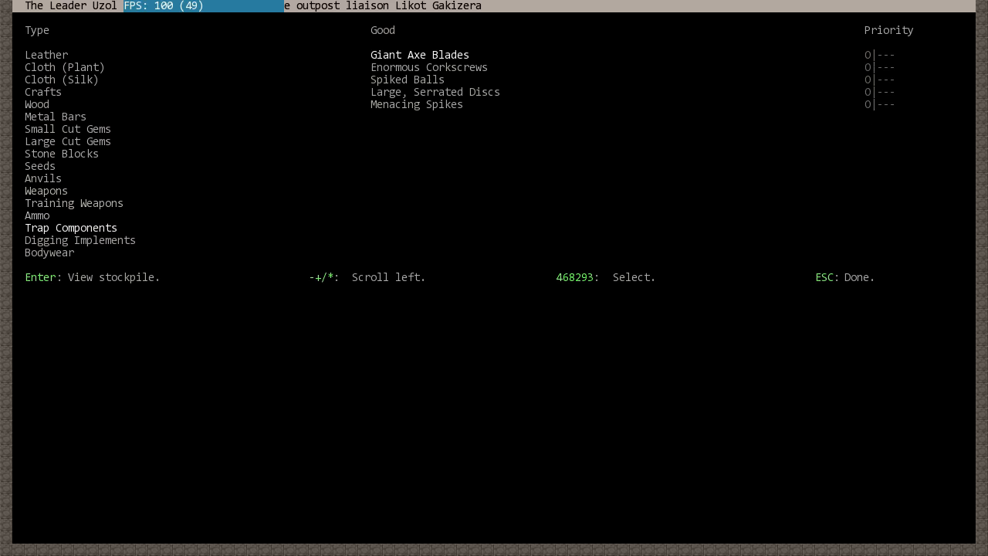
pyautogui.press('down')
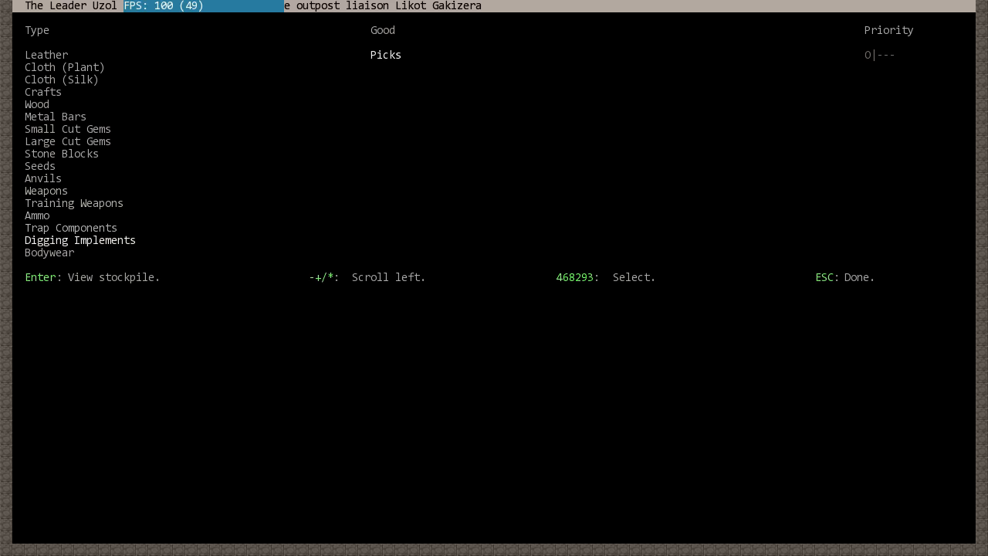
pyautogui.press('up')
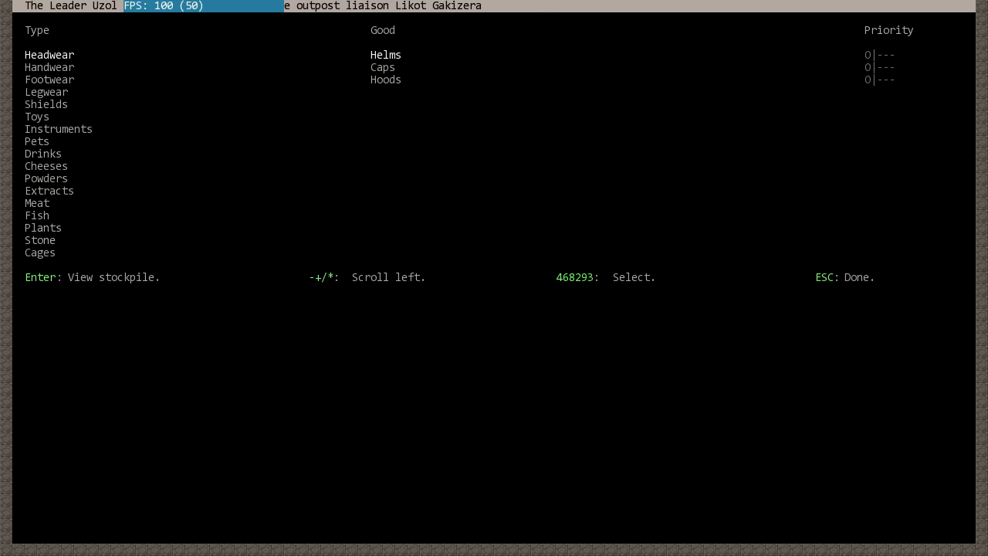
# Browse the request categories, raising Gypsum Plaster's priority among the powders.
pyautogui.press('down')
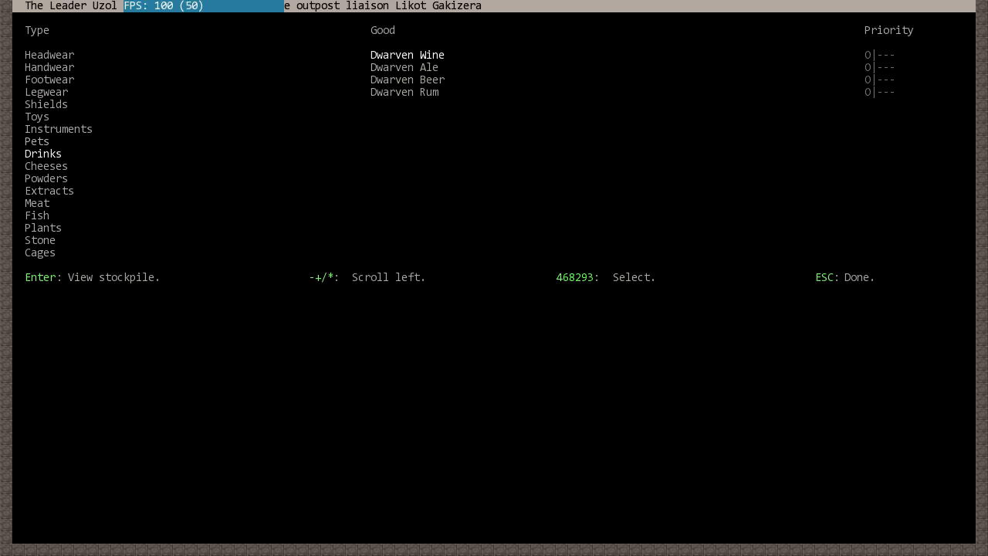
pyautogui.click(43, 165)
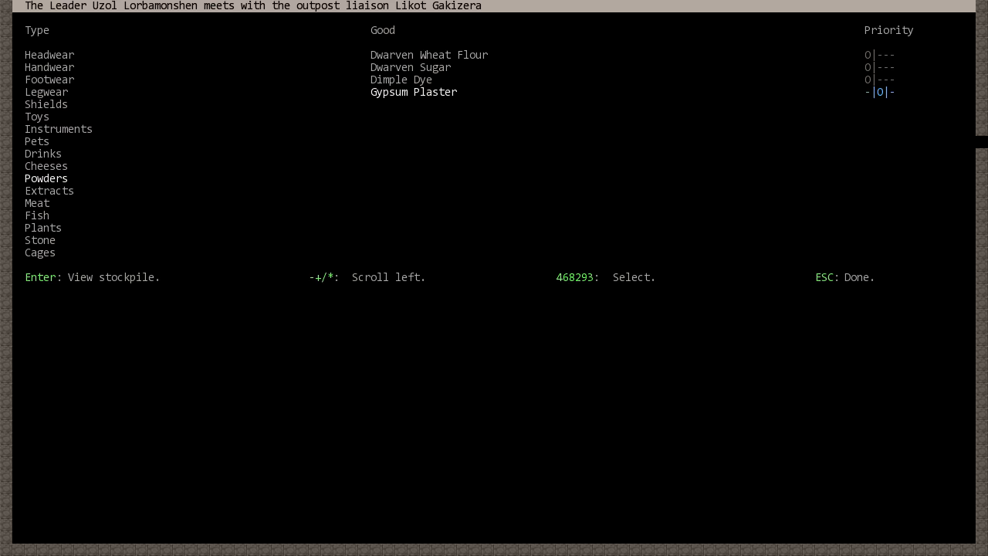
pyautogui.press('up')
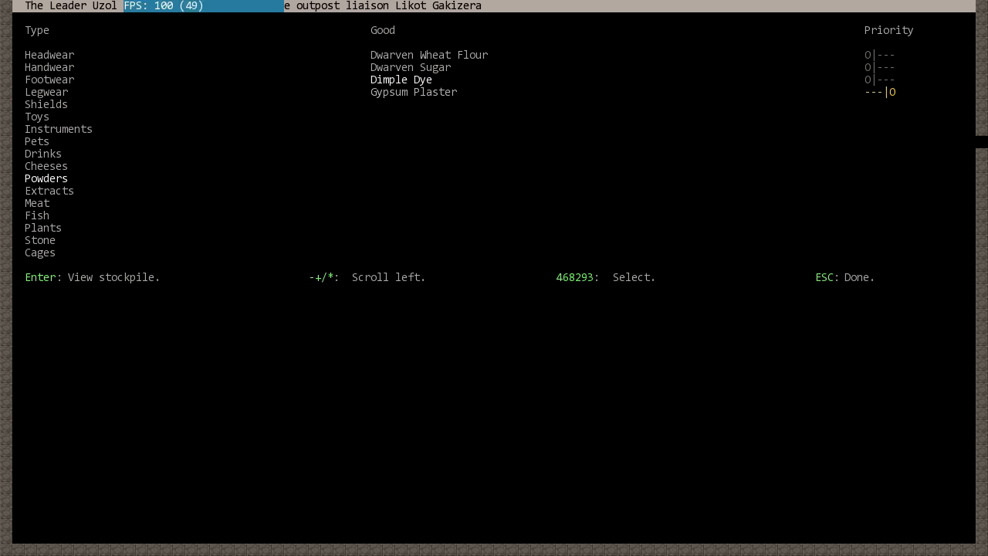
pyautogui.press('up')
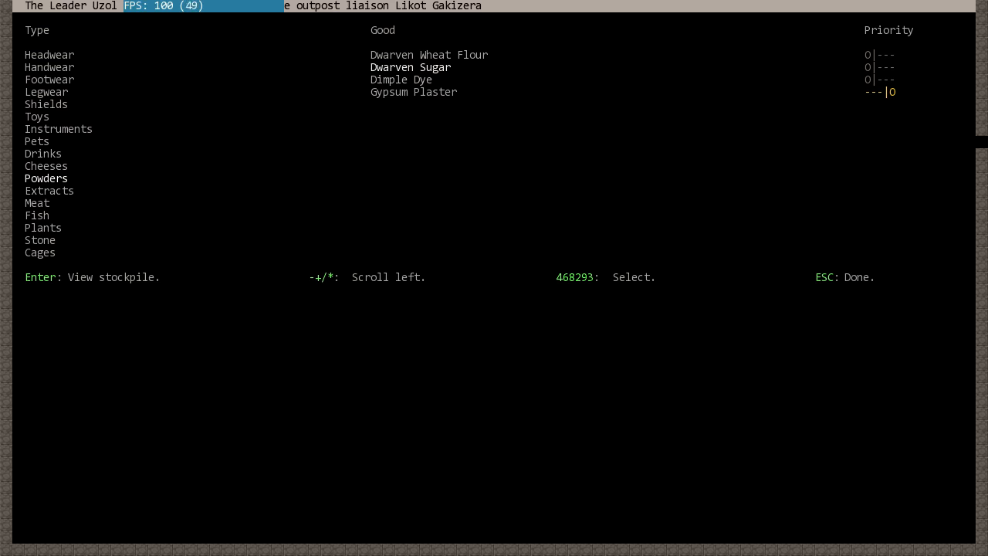
pyautogui.press('Down')
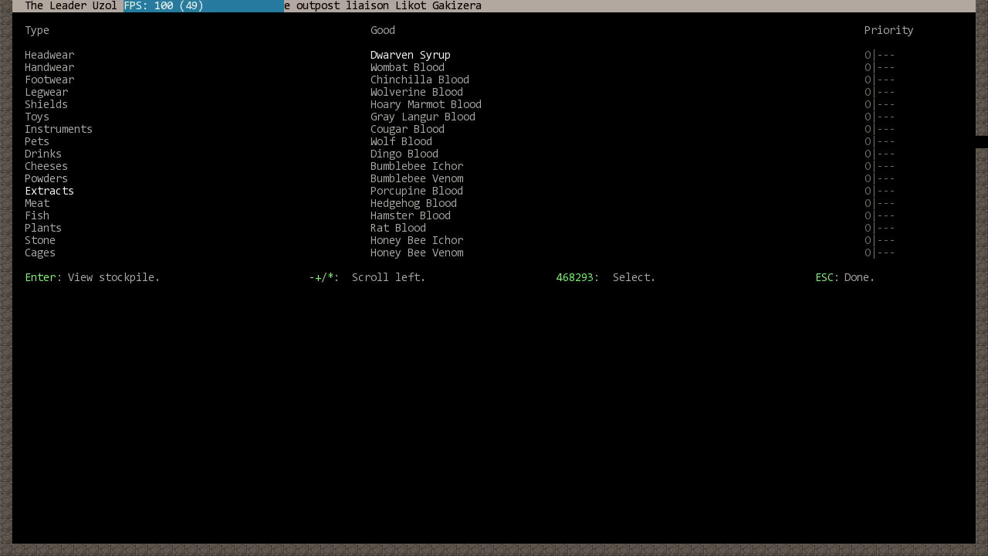
# Raise the request priority for Tin Cages and Zinc Cages, reaching the ropes page.
pyautogui.click(37, 204)
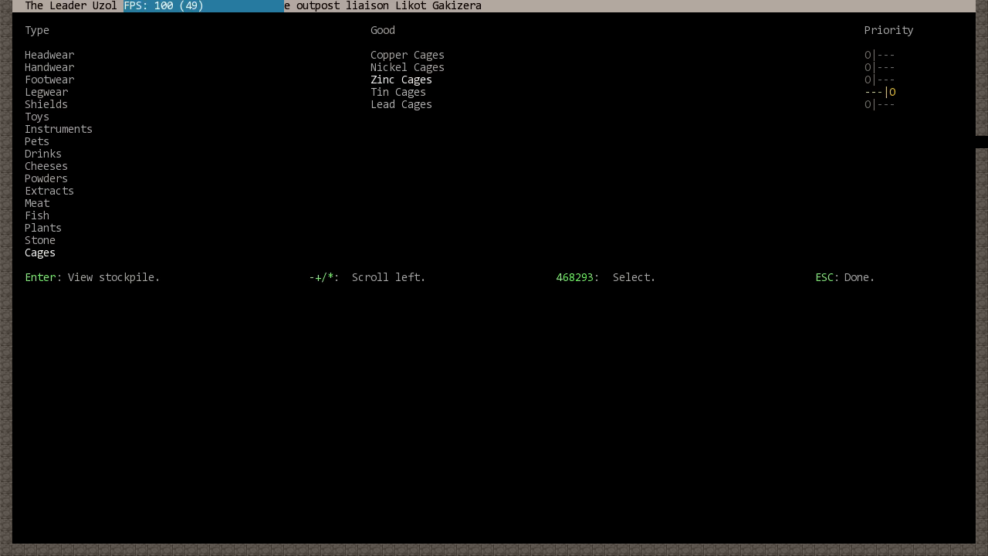
pyautogui.press('up')
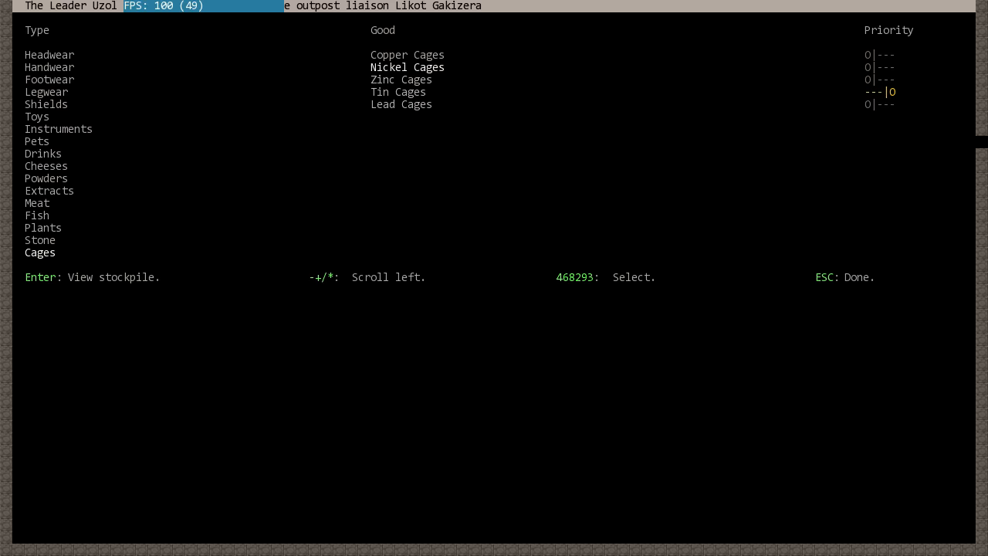
pyautogui.press('down')
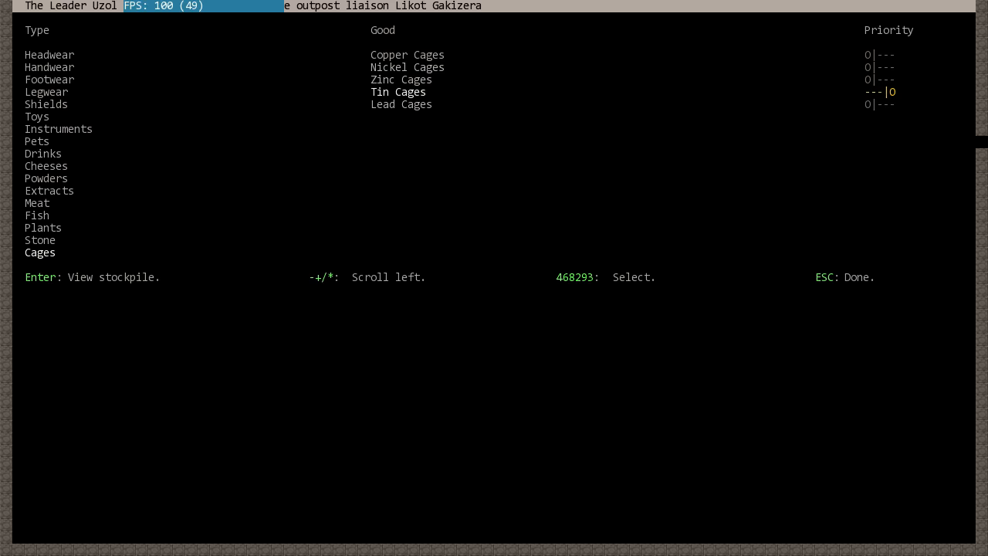
pyautogui.press('up')
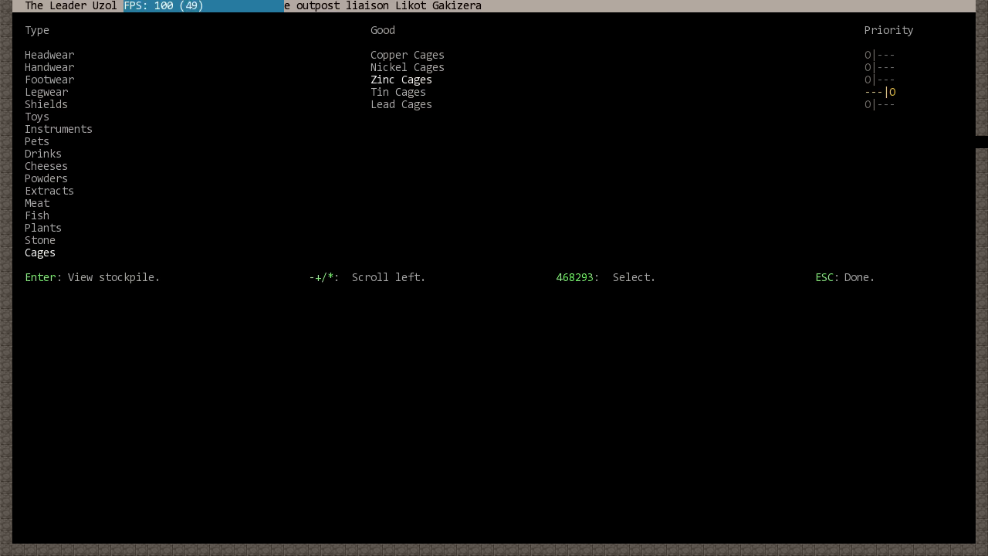
pyautogui.press('up')
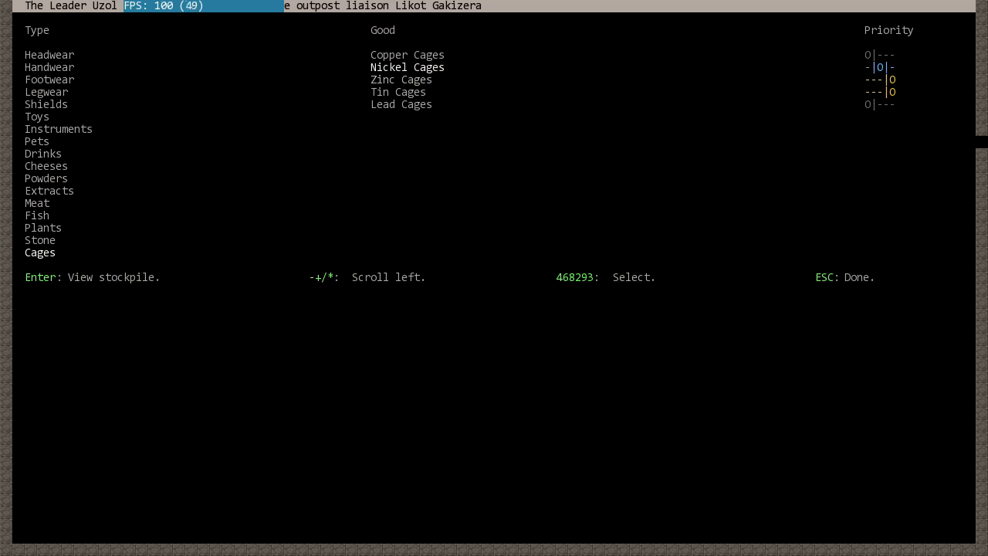
pyautogui.press('Up')
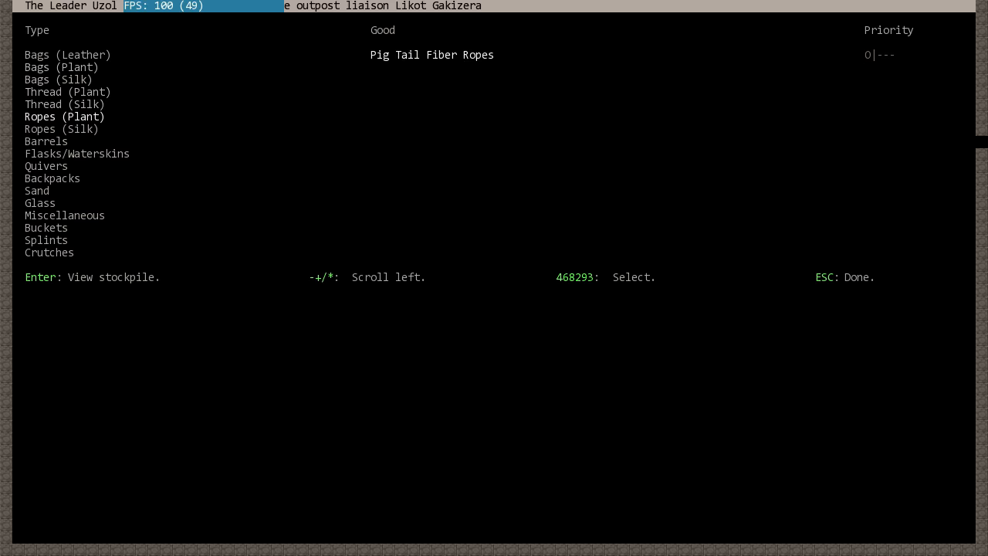
# Page past silk rope, barrel and flask goods to the Glass category.
pyautogui.press('down')
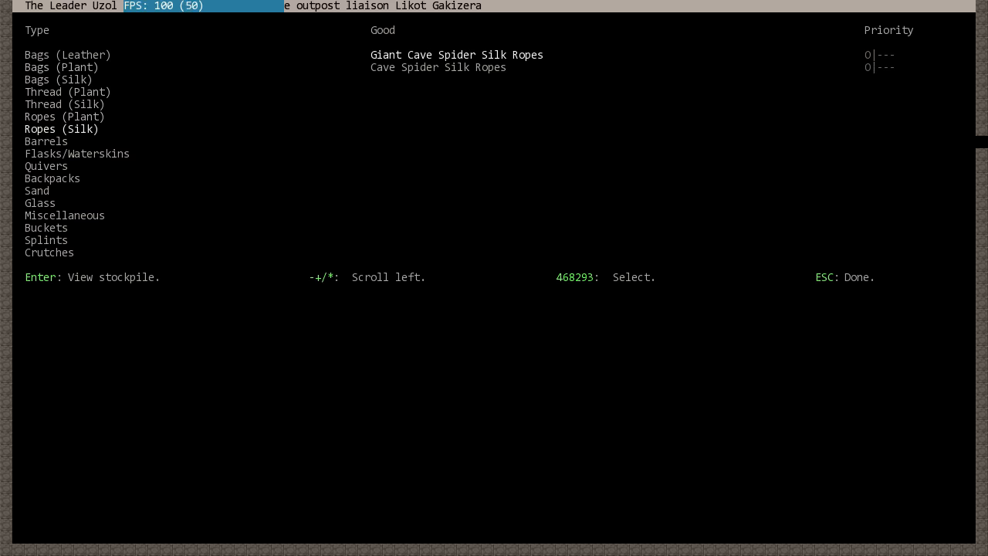
pyautogui.press('Down')
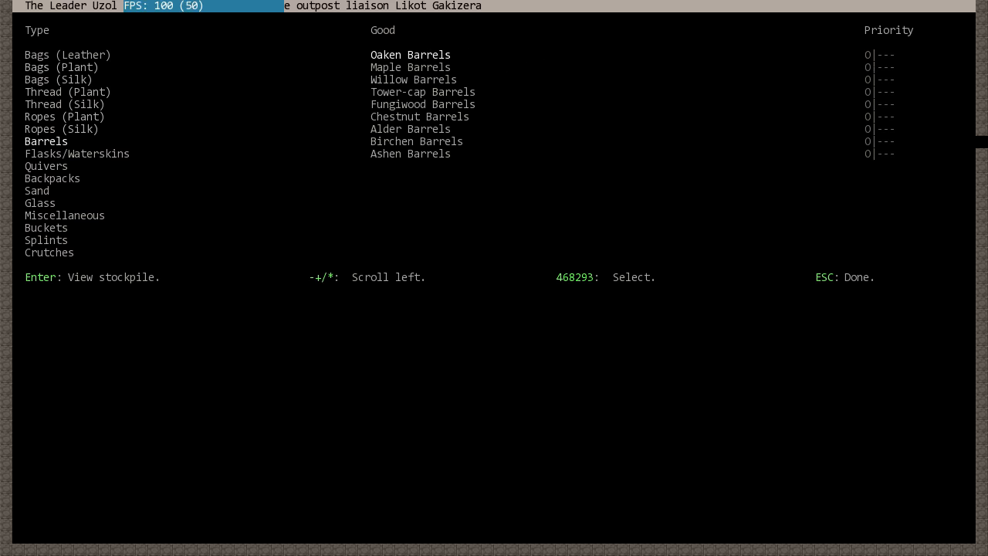
pyautogui.press('down')
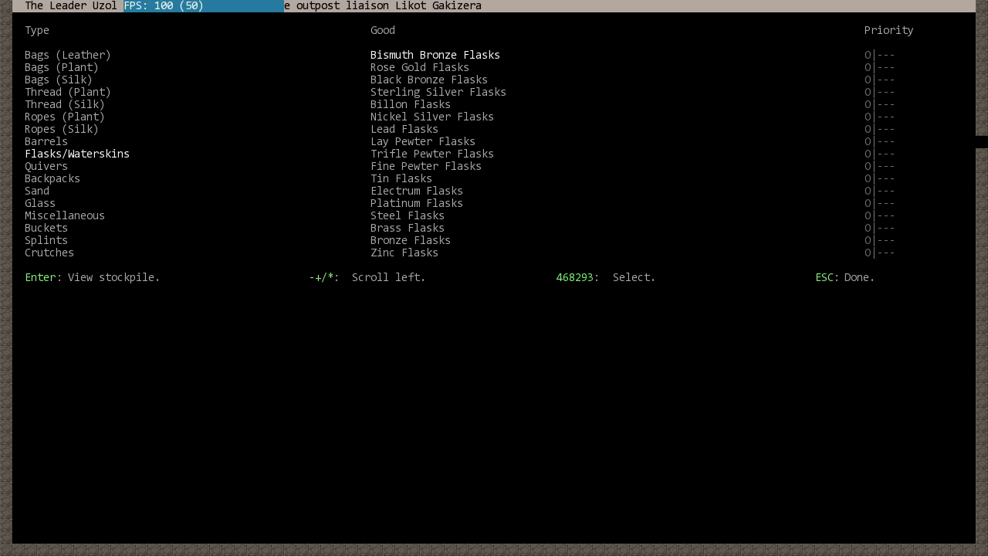
pyautogui.click(52, 178)
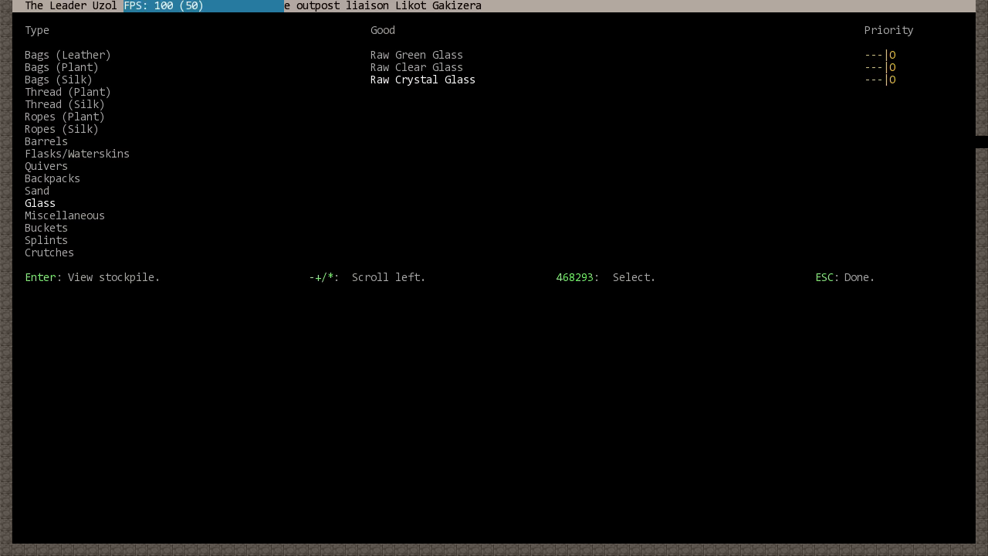
# Raise Coke and Charcoal request priorities in Miscellaneous goods, moving past Potash and Pearlash.
pyautogui.press('down')
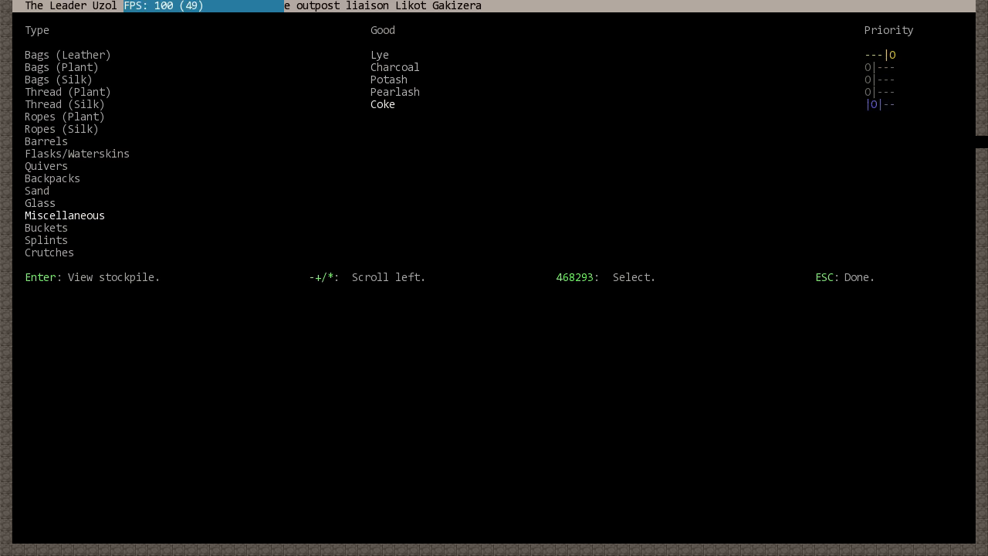
pyautogui.press('up')
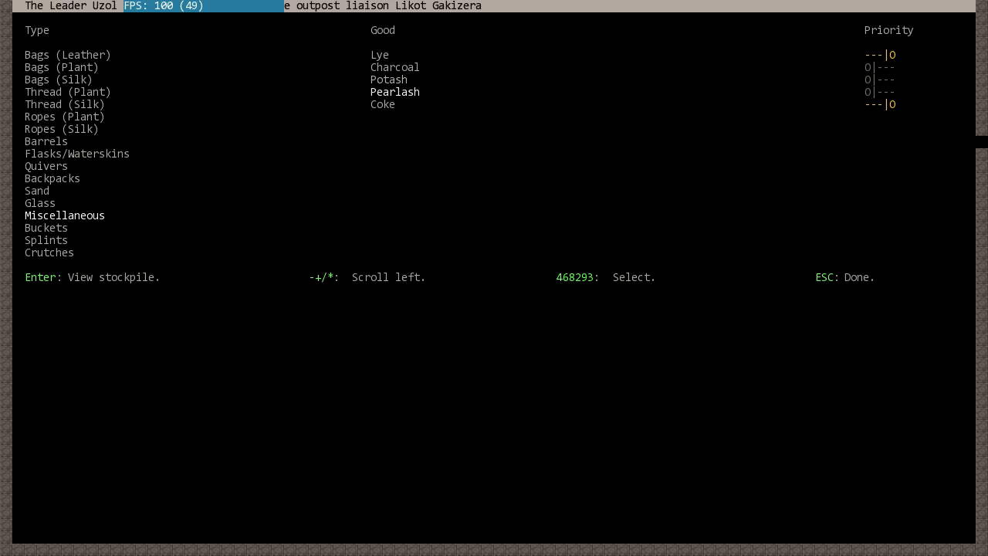
pyautogui.press('up')
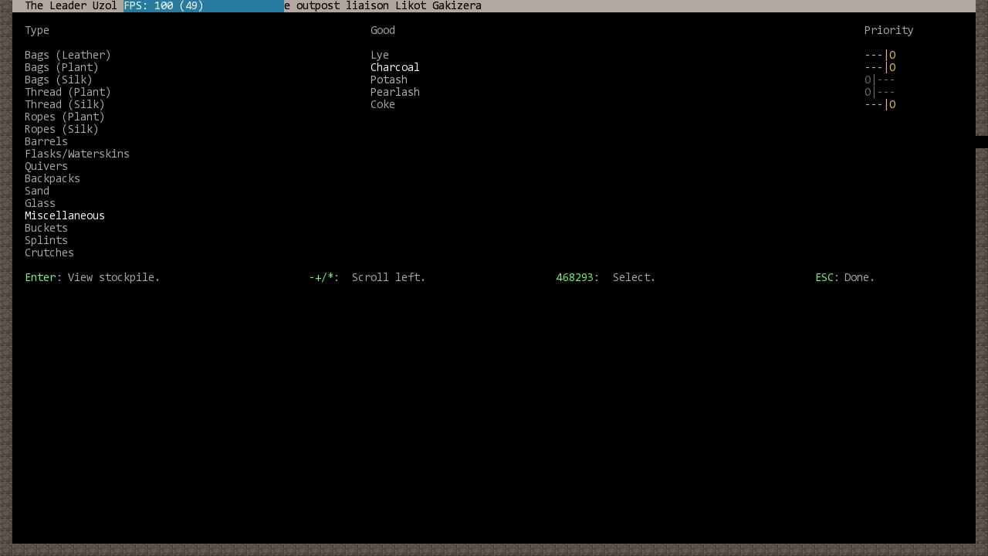
pyautogui.press('Down')
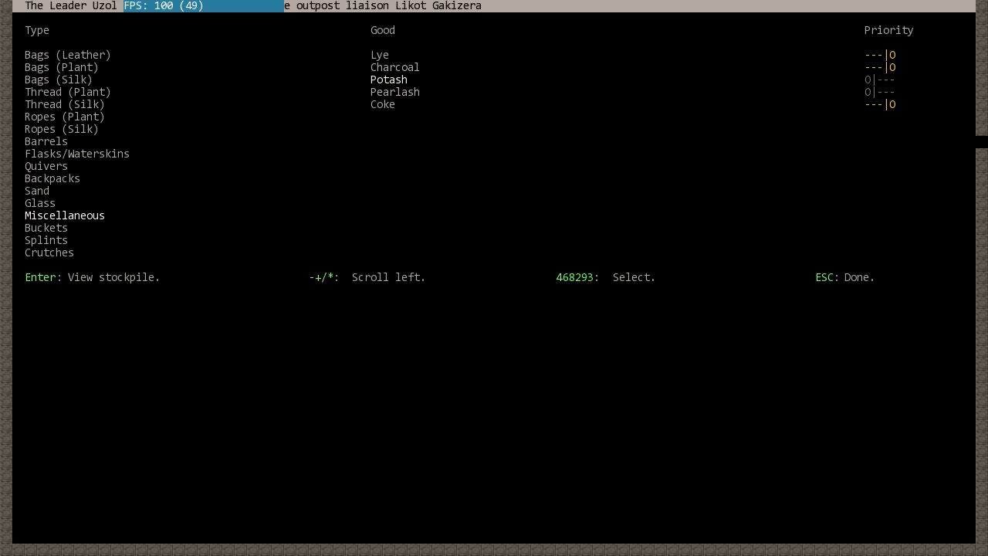
pyautogui.press('Down')
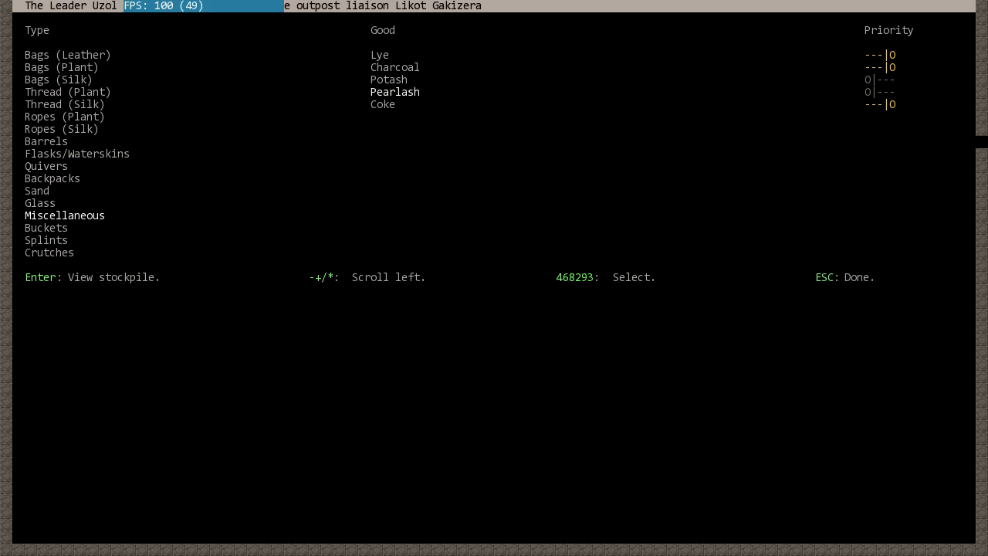
# Browse bucket and splint goods and advance to the next category page.
pyautogui.press('Down')
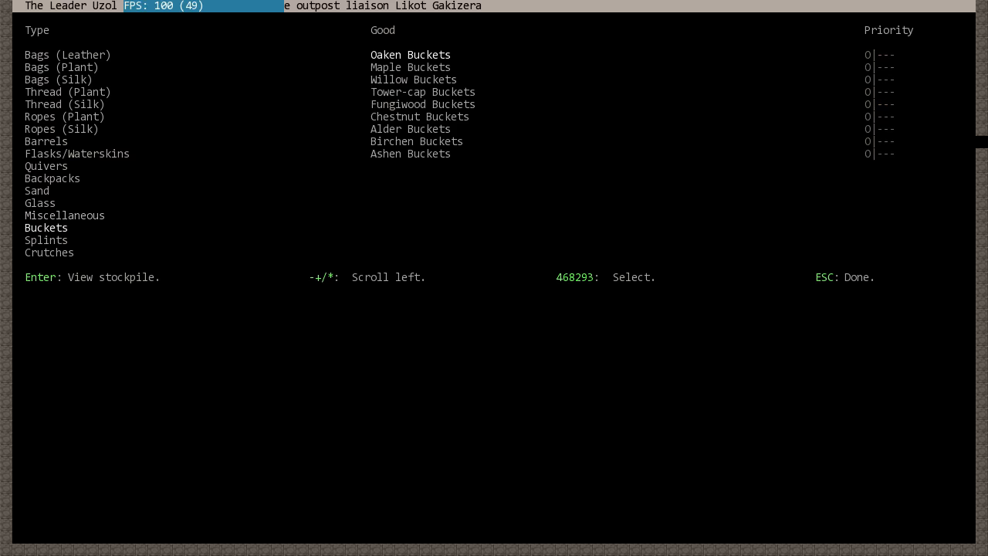
pyautogui.press('down')
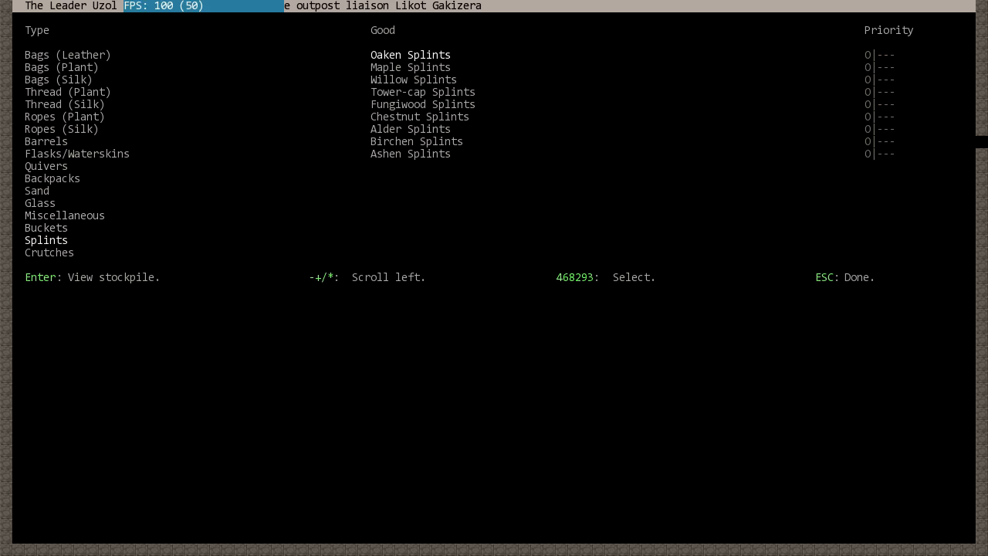
pyautogui.press('Down')
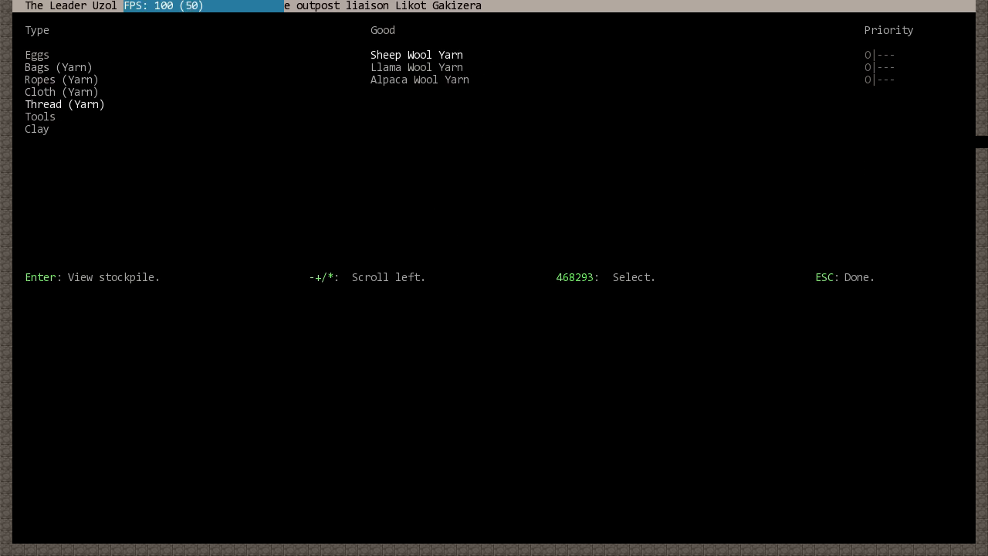
pyautogui.press('Down')
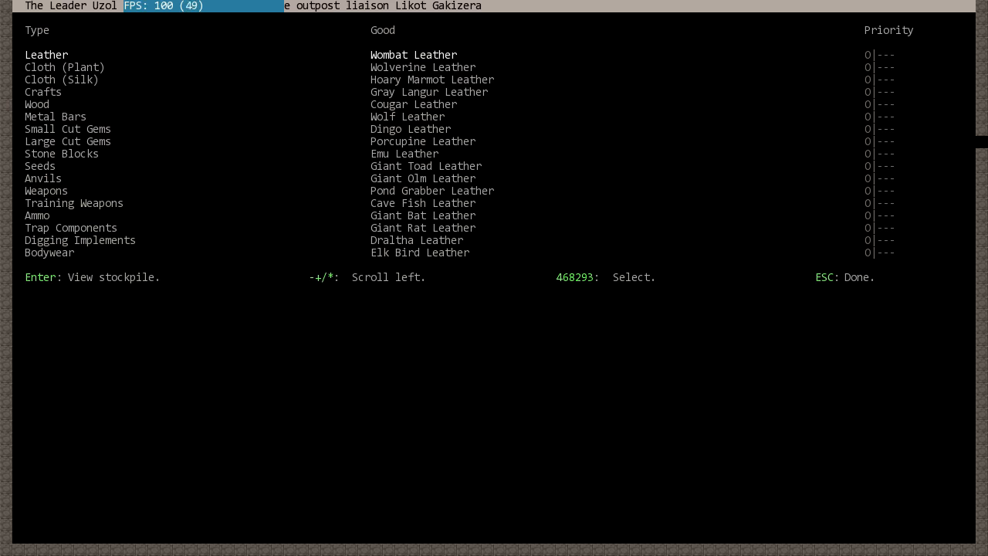
pyautogui.click(42, 91)
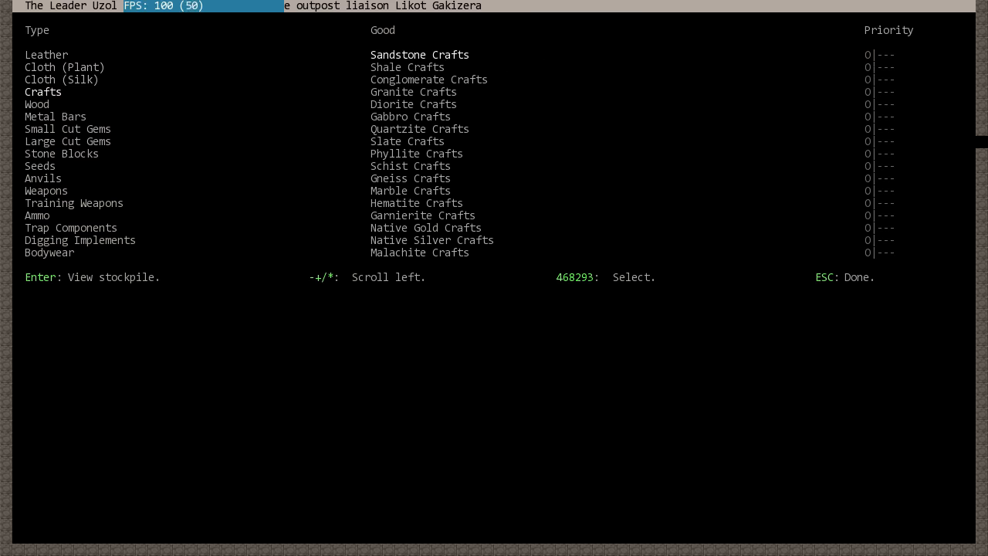
pyautogui.click(37, 104)
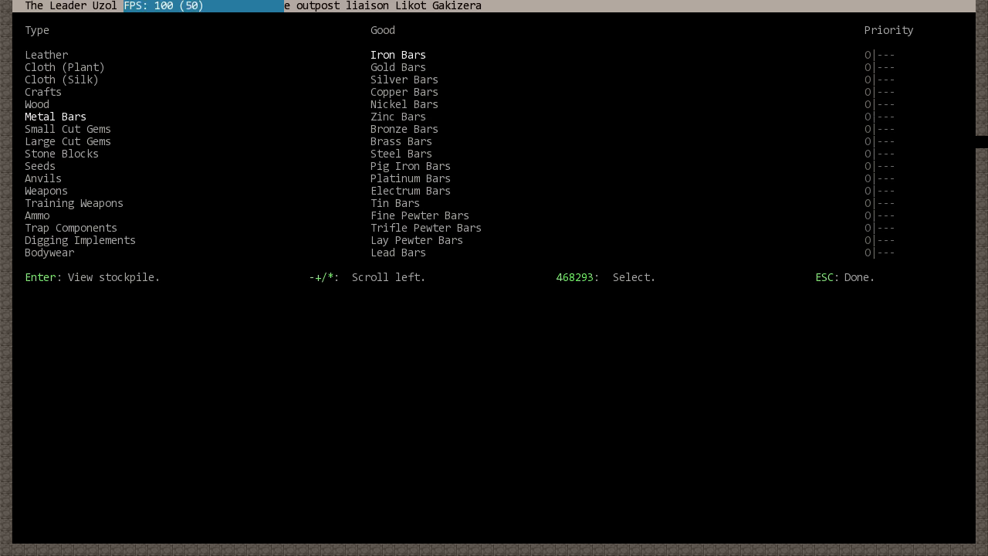
pyautogui.scroll(-3)
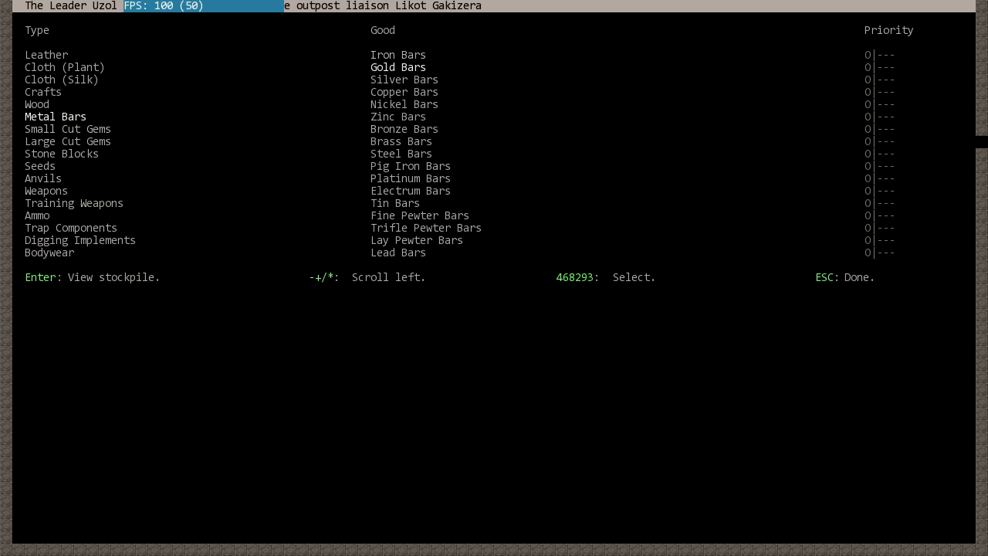
pyautogui.press('down')
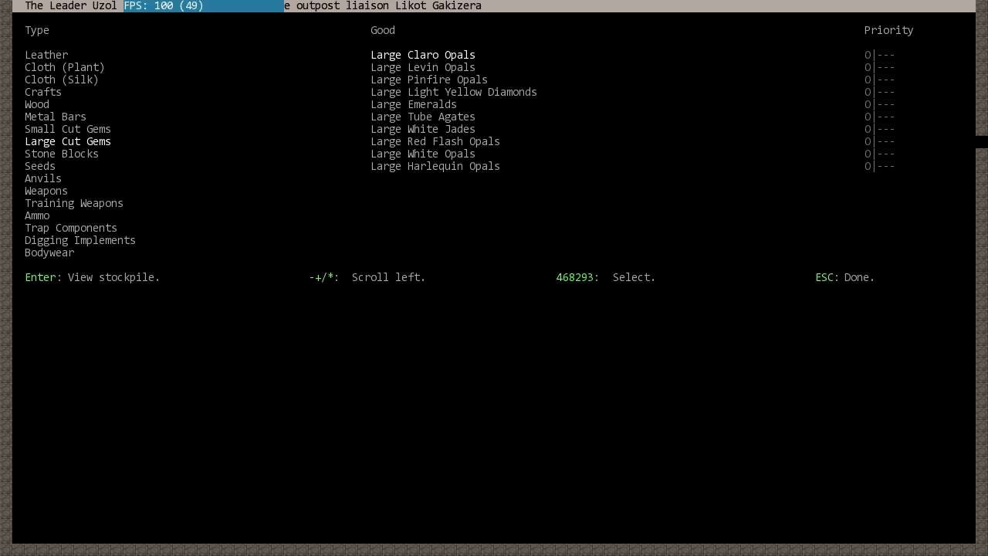
# Review large gems, stone blocks, weapons, ammo and trap components, then leave the liaison list.
pyautogui.press('down')
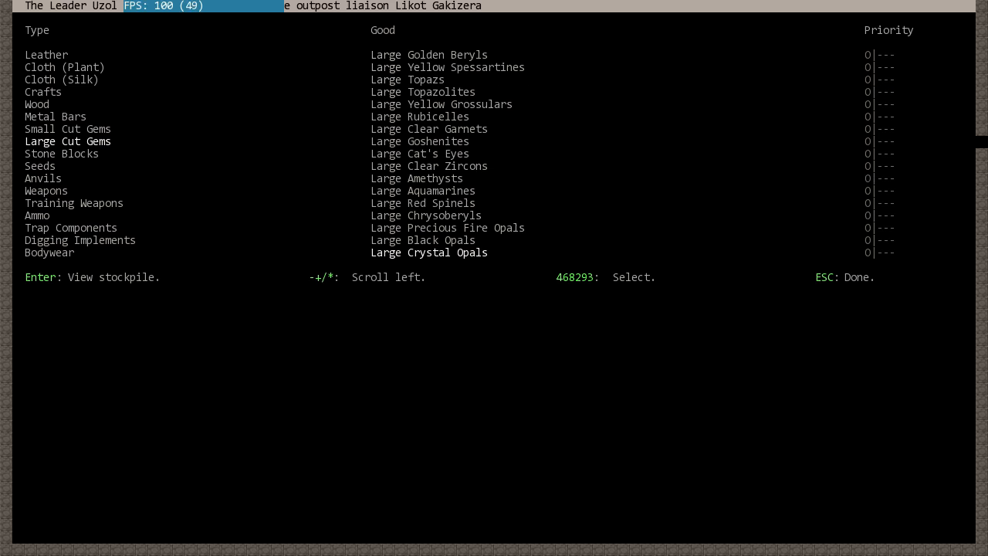
pyautogui.press('up')
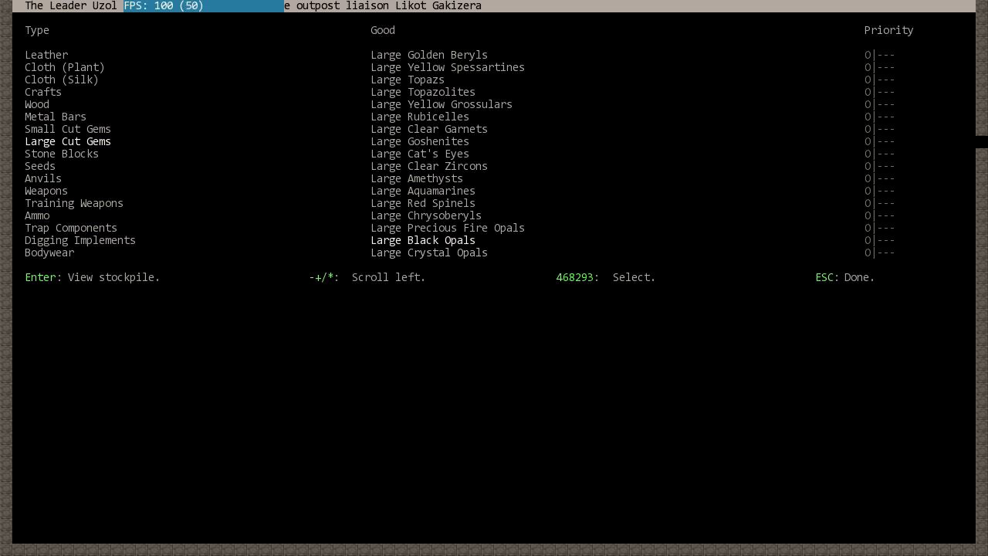
pyautogui.press('Up')
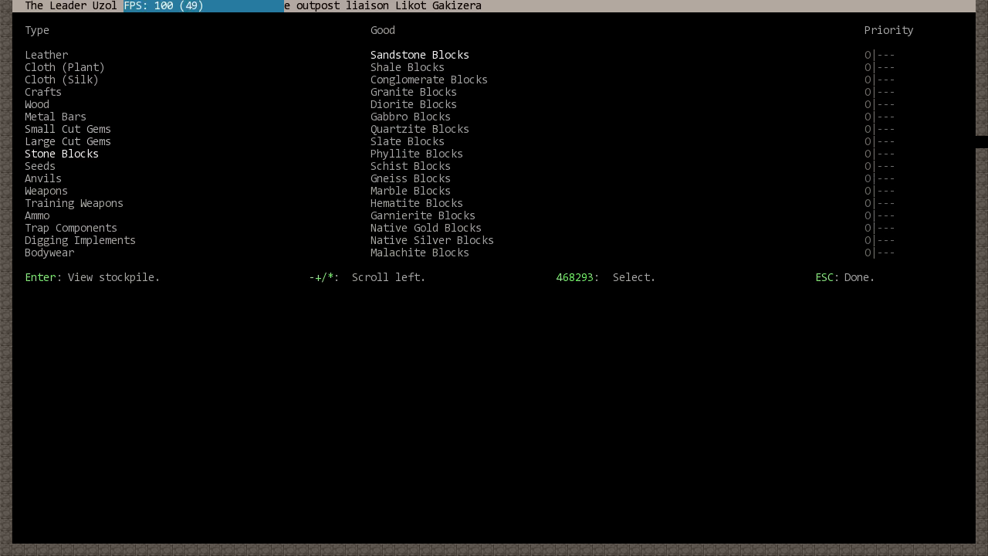
pyautogui.click(41, 165)
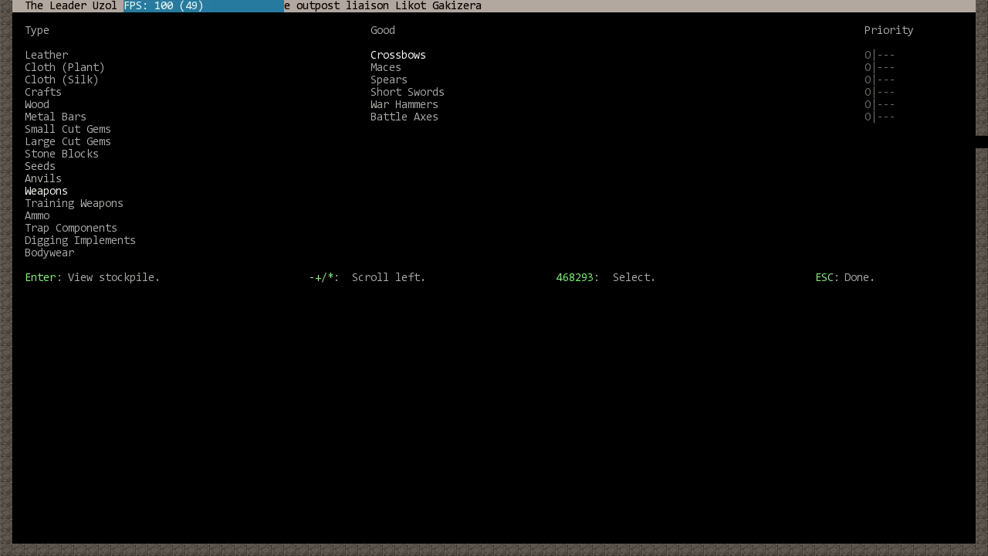
pyautogui.press('down')
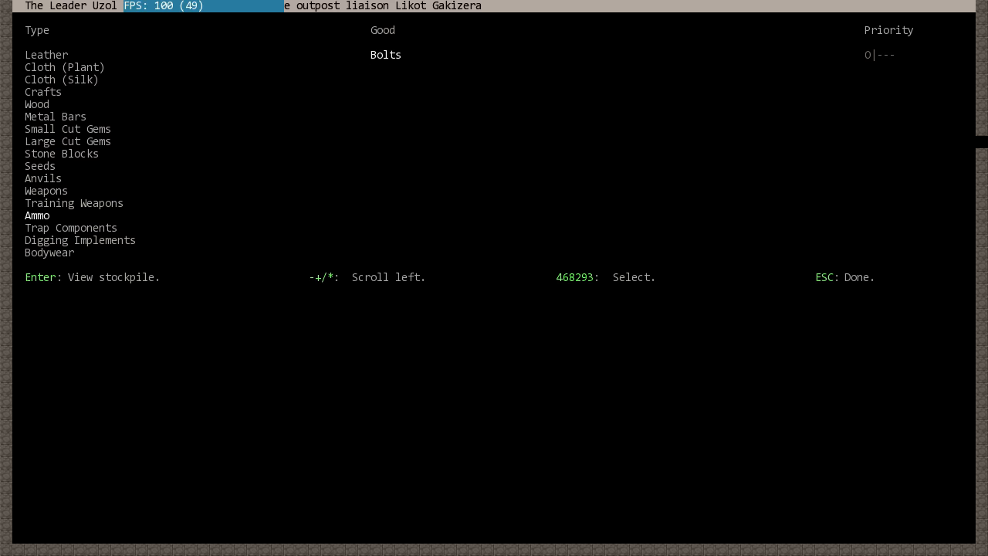
pyautogui.press('down')
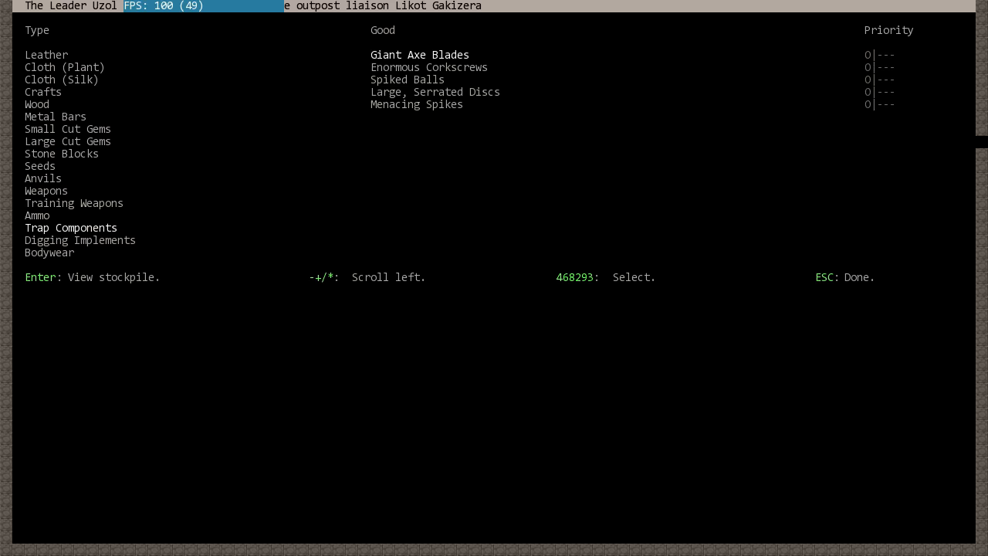
pyautogui.press('down')
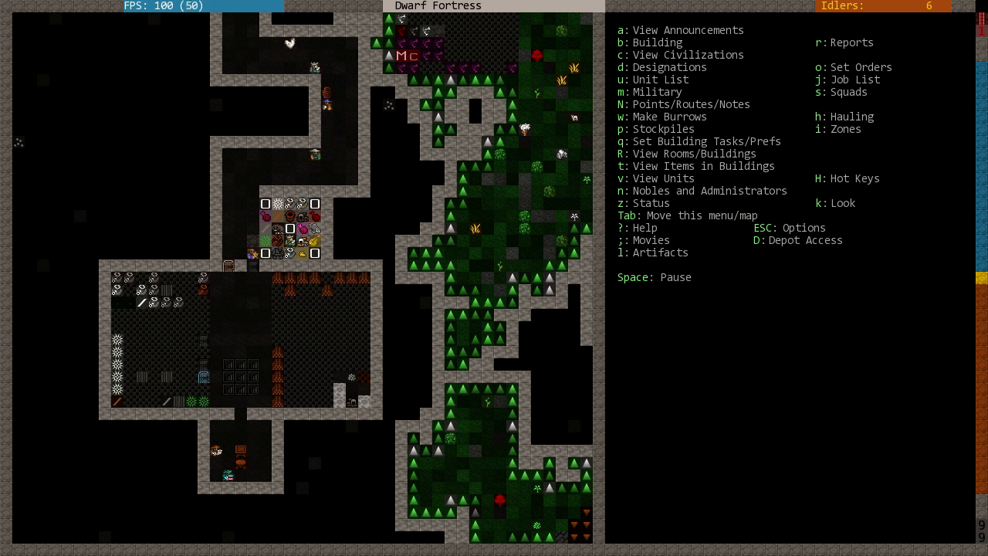
# Pause the game and bring up the fortress status overview.
pyautogui.press('space')
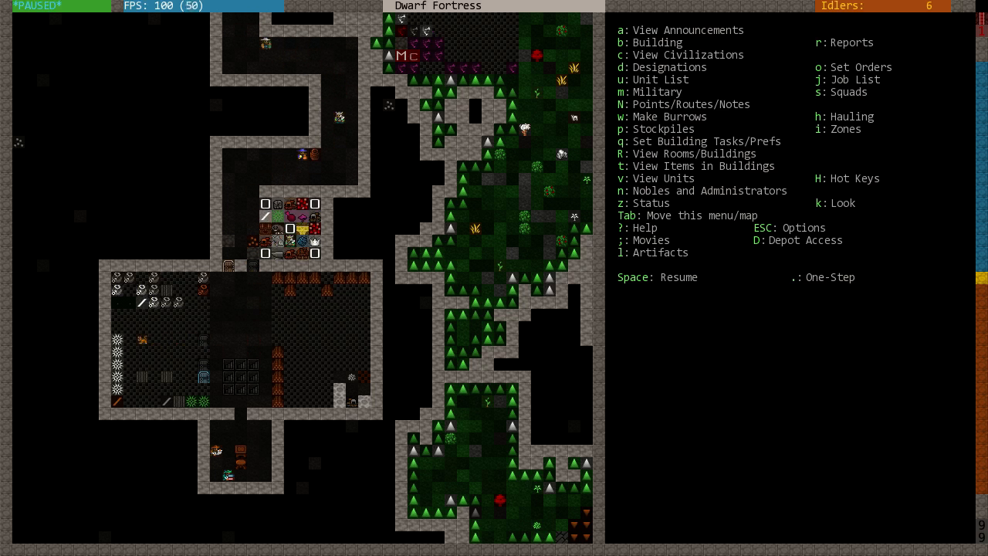
pyautogui.press('D')
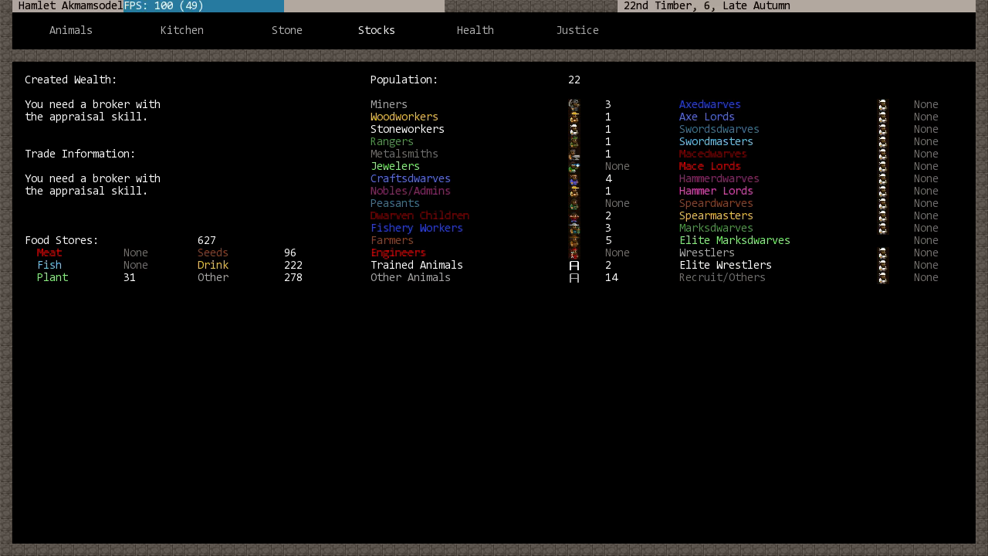
# View the detailed stocks list, then close it back to the paused map.
pyautogui.click(376, 30)
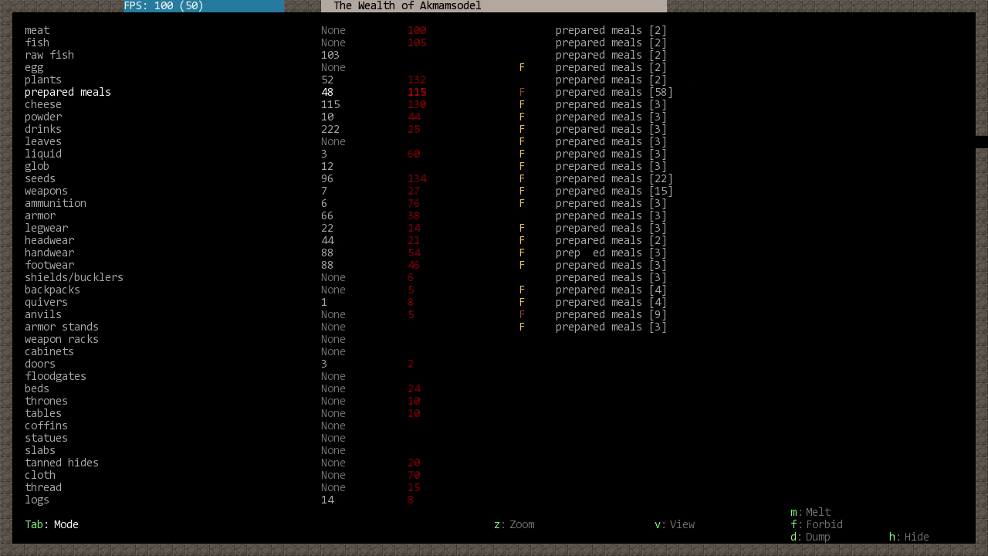
pyautogui.press('Escape')
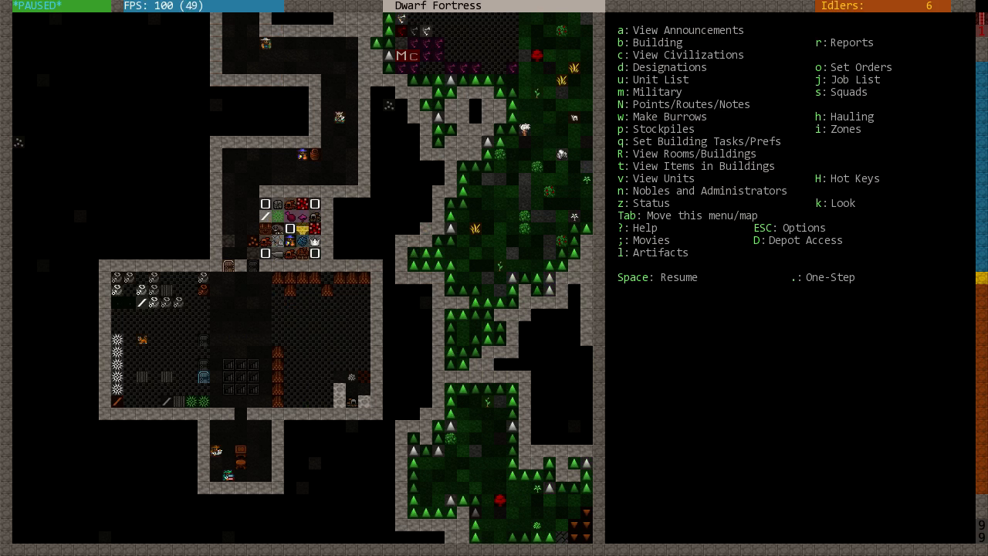
# Glance at the activity zones view, back out, and reopen the Status screen.
pyautogui.press('i')
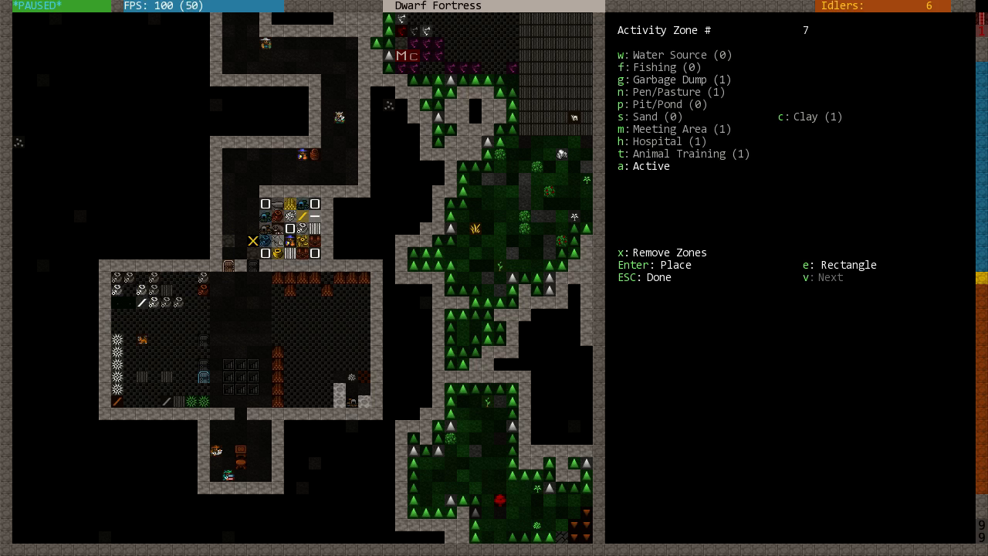
pyautogui.press('Escape')
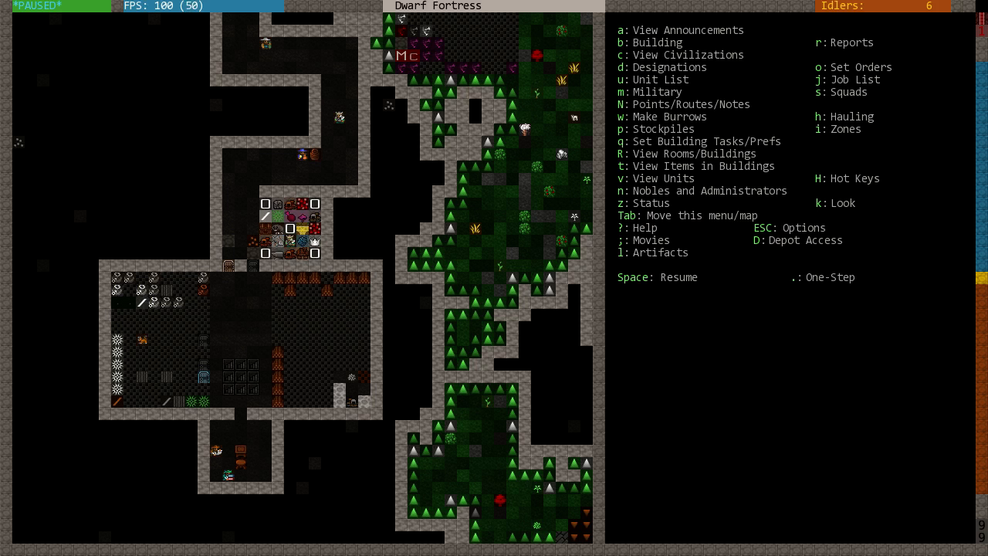
pyautogui.press('z')
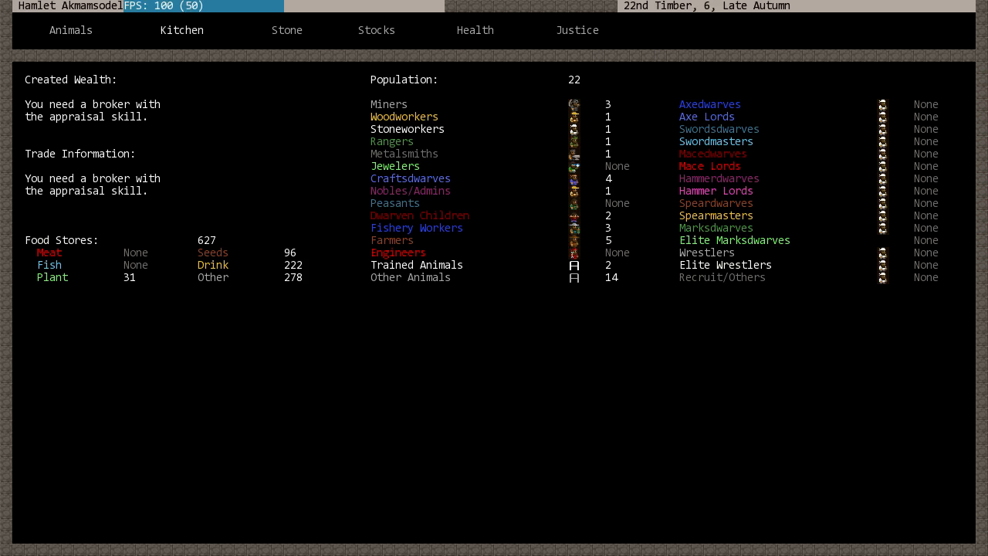
# Look over the fortress stocks listing, then return to the trade depot options.
pyautogui.click(376, 30)
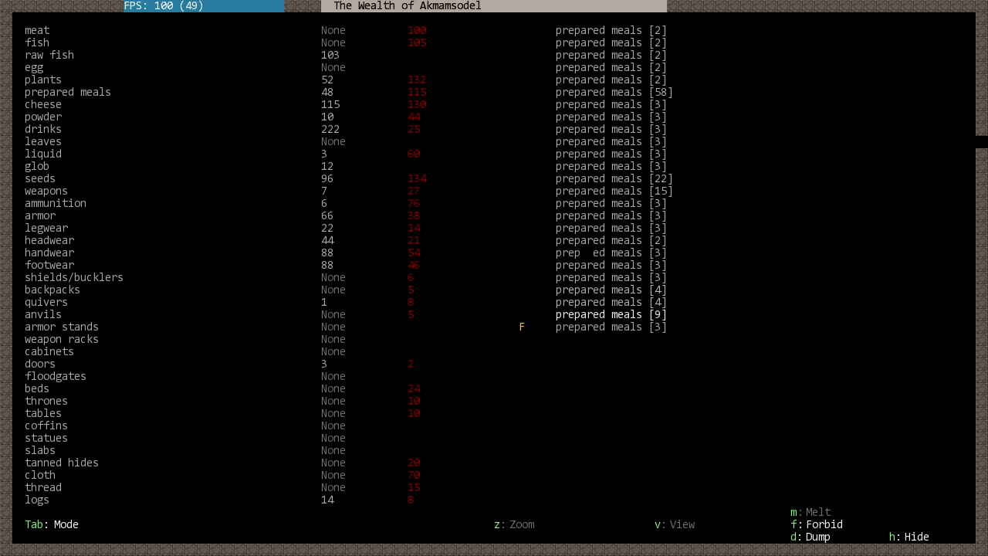
pyautogui.press('Escape')
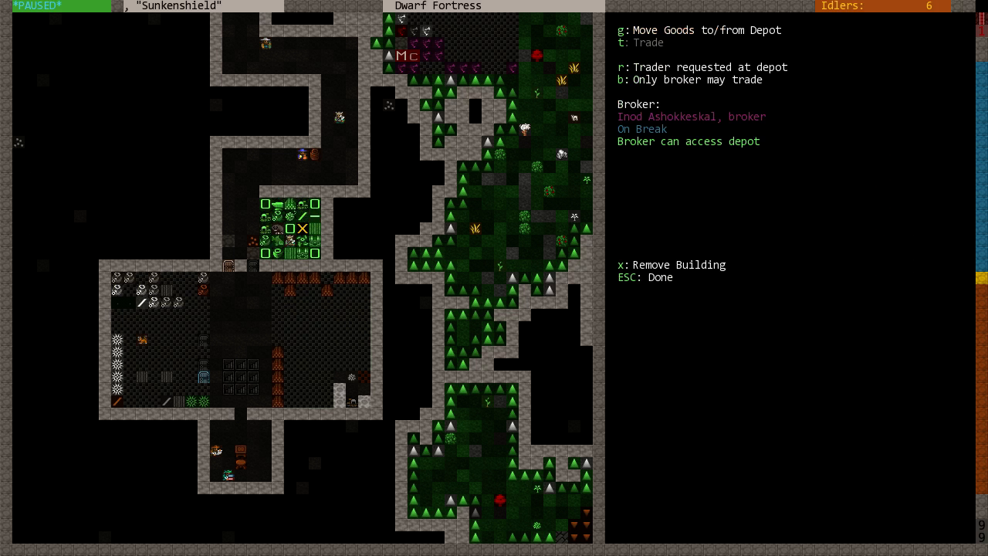
# Mark mussel stew and other prepared meals as pending for the depot.
pyautogui.press('g')
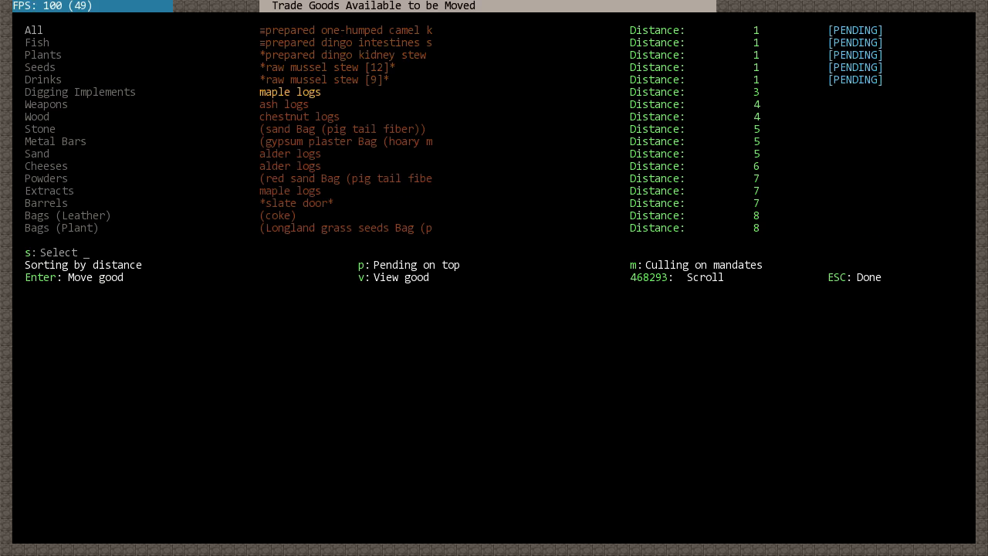
pyautogui.press('Enter')
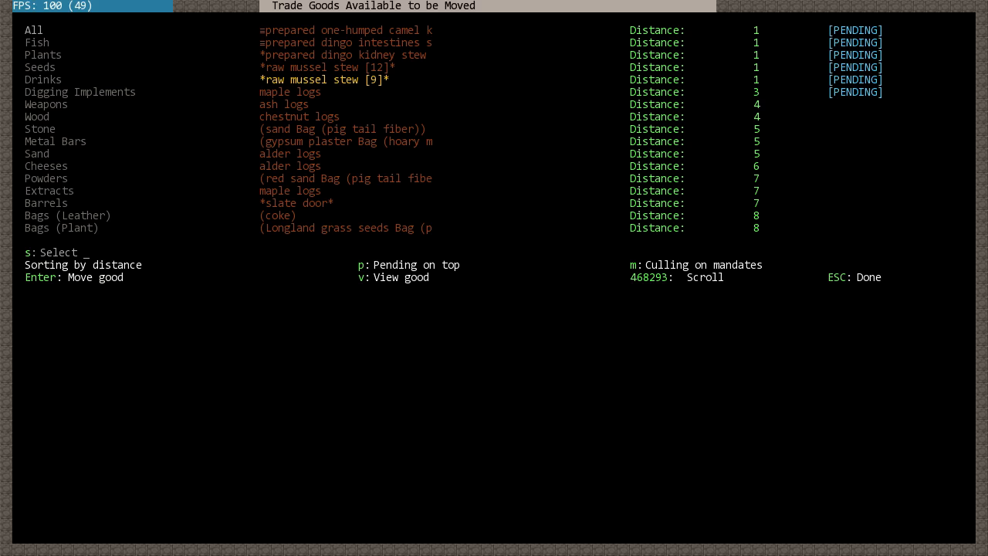
pyautogui.scroll(-3)
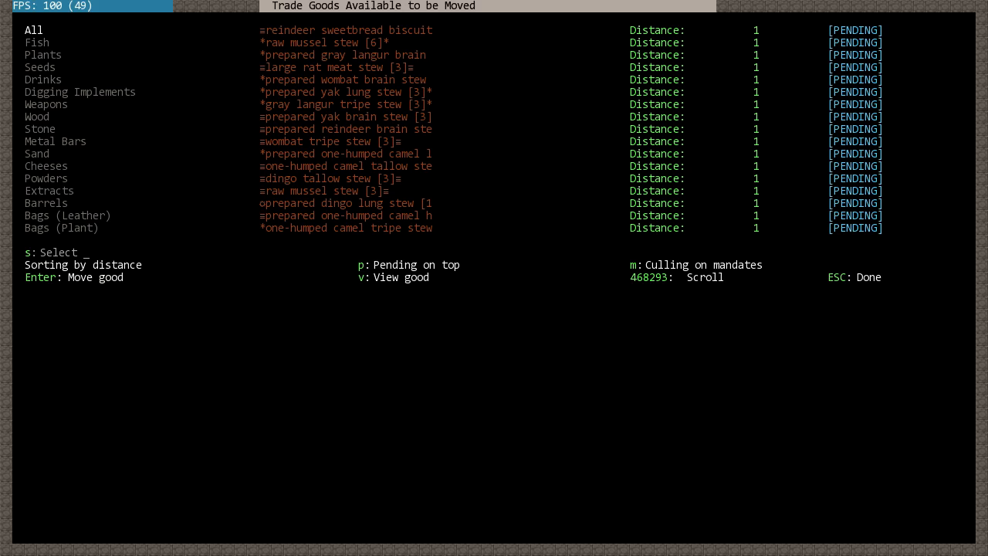
pyautogui.press('s')
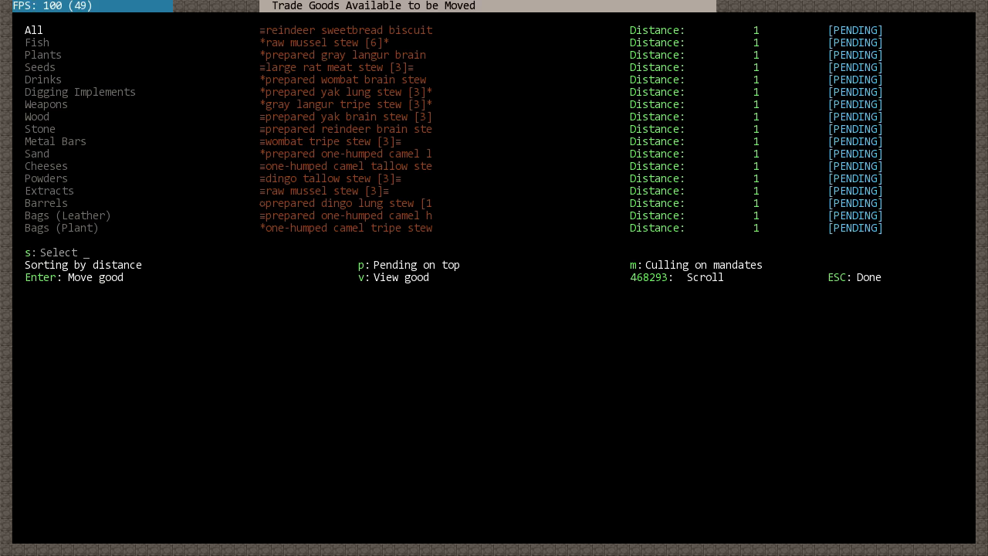
pyautogui.press('Escape')
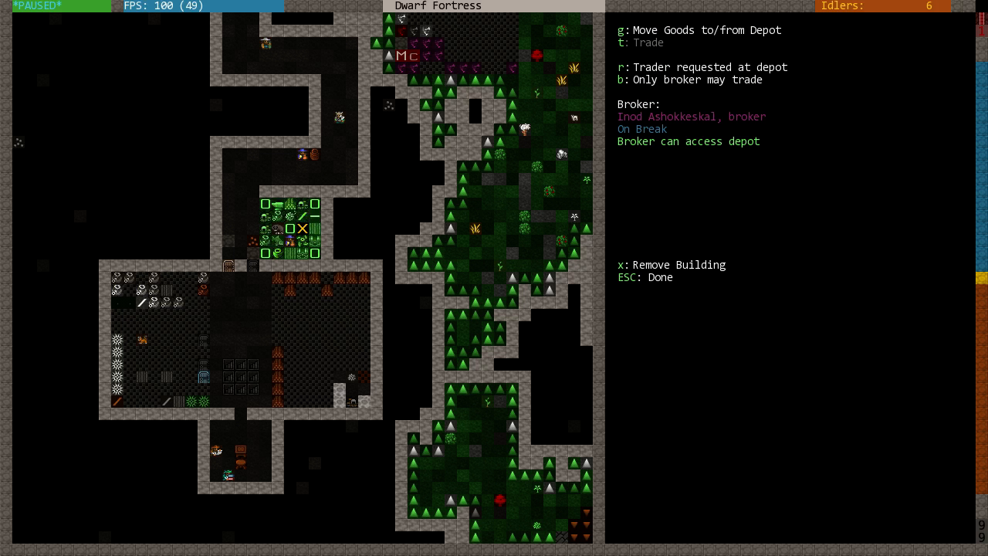
# Reopen the goods list to confirm pending meals and view the drinks.
pyautogui.press('g')
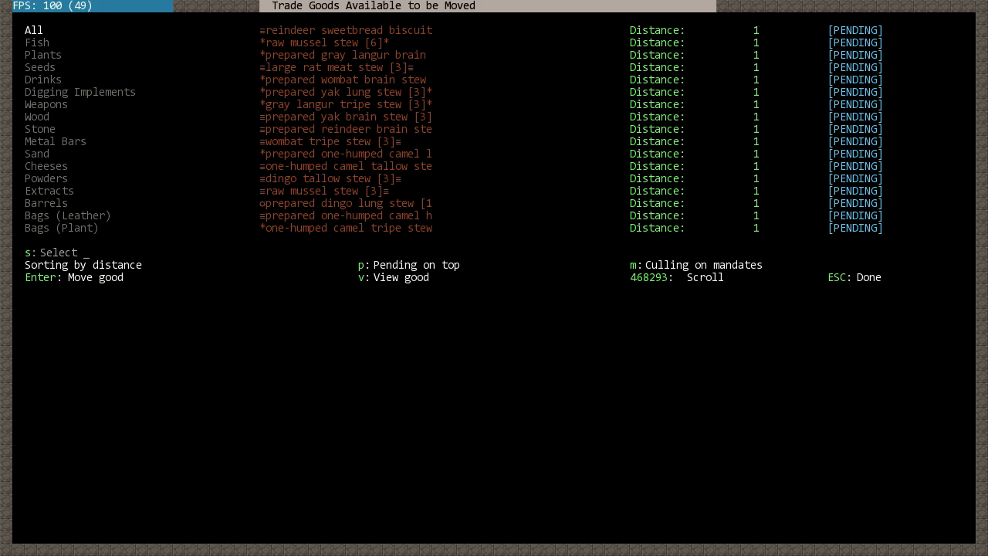
pyautogui.click(55, 140)
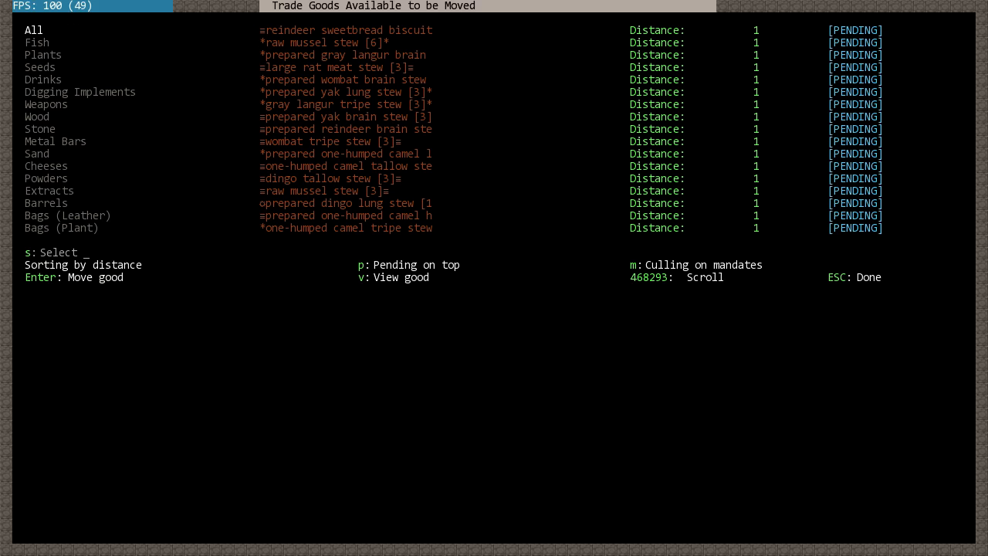
pyautogui.click(42, 80)
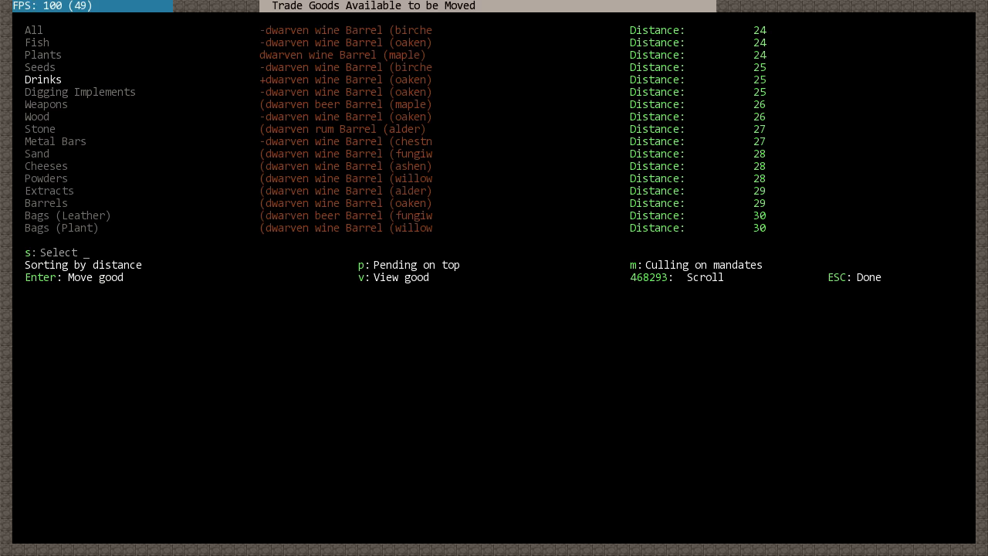
# Browse metal bars, powders and extracts, then close back to depot options.
pyautogui.click(79, 91)
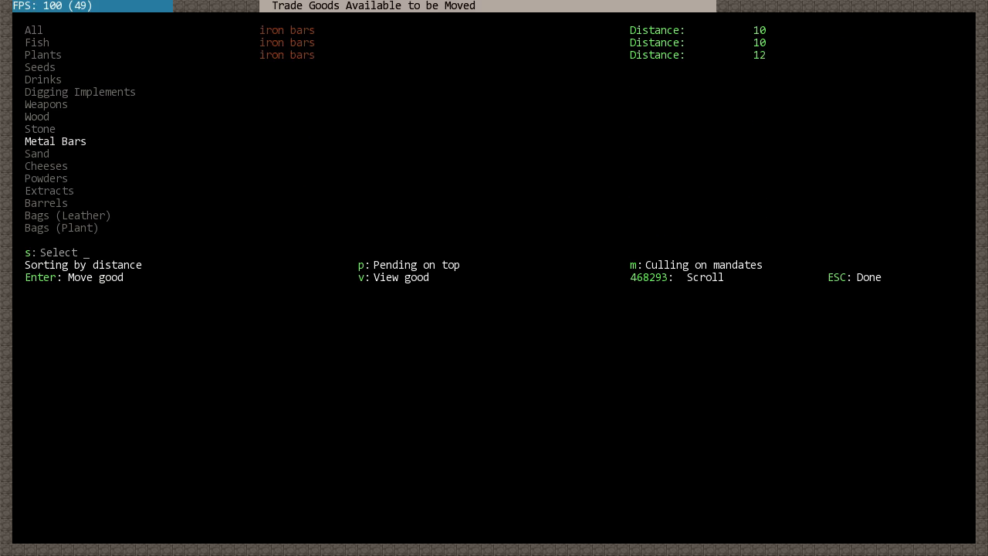
pyautogui.click(46, 178)
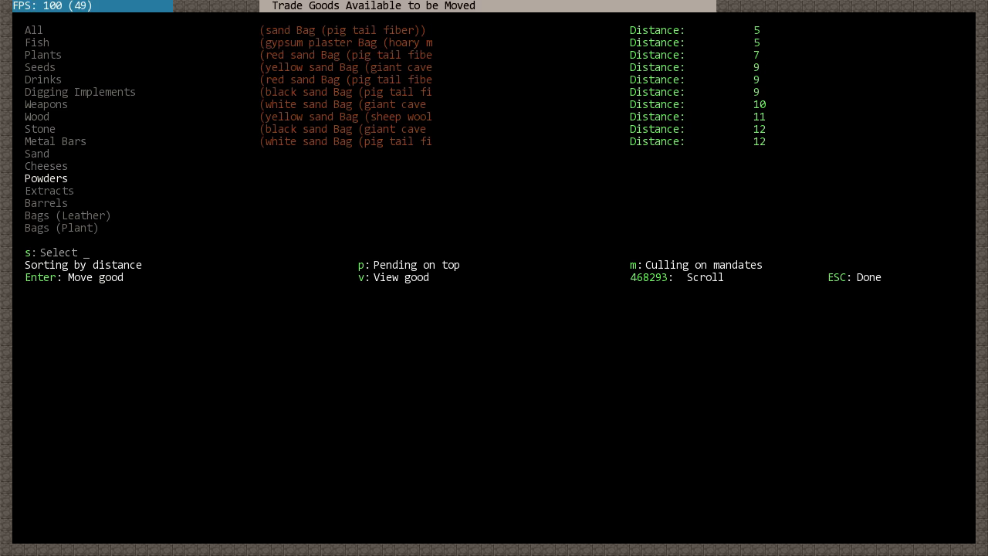
pyautogui.press('down')
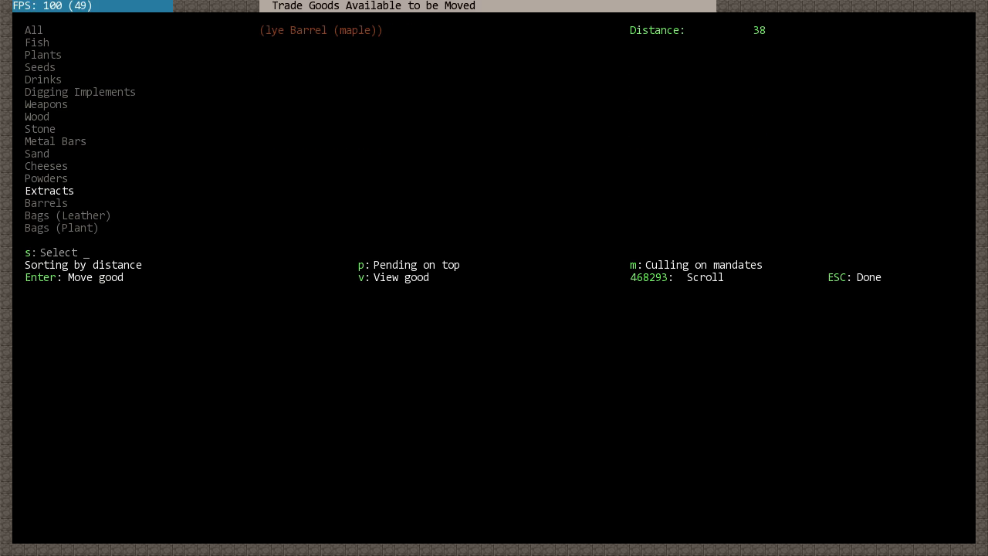
pyautogui.click(45, 202)
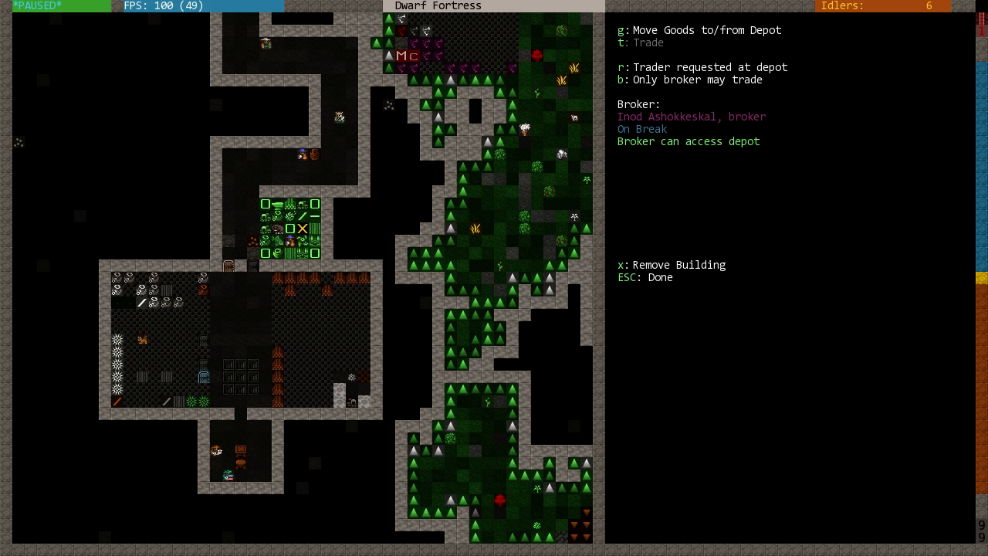
# Close the depot options, inspect the outpost liaison's clothing, and switch to Dwarf Therapist.
pyautogui.press('Escape')
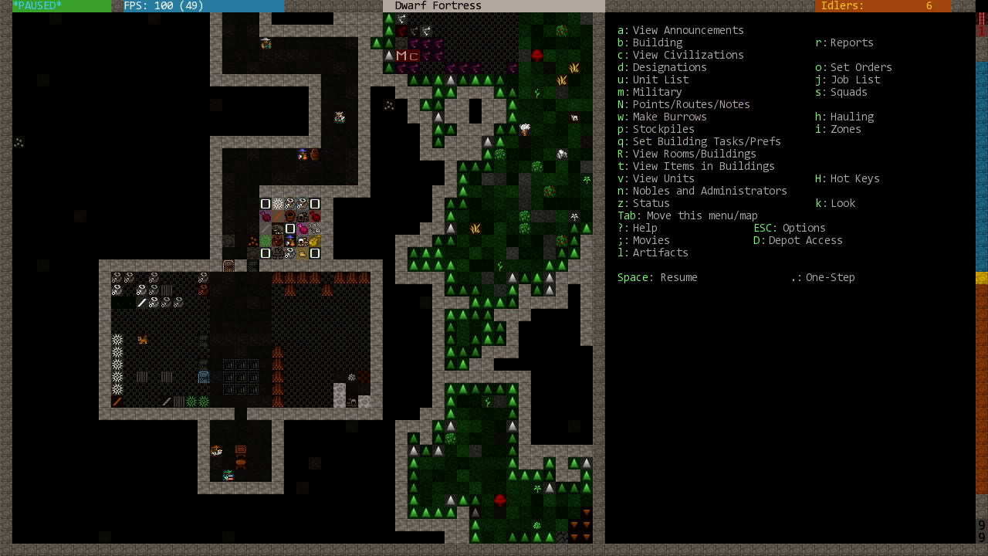
pyautogui.press('space')
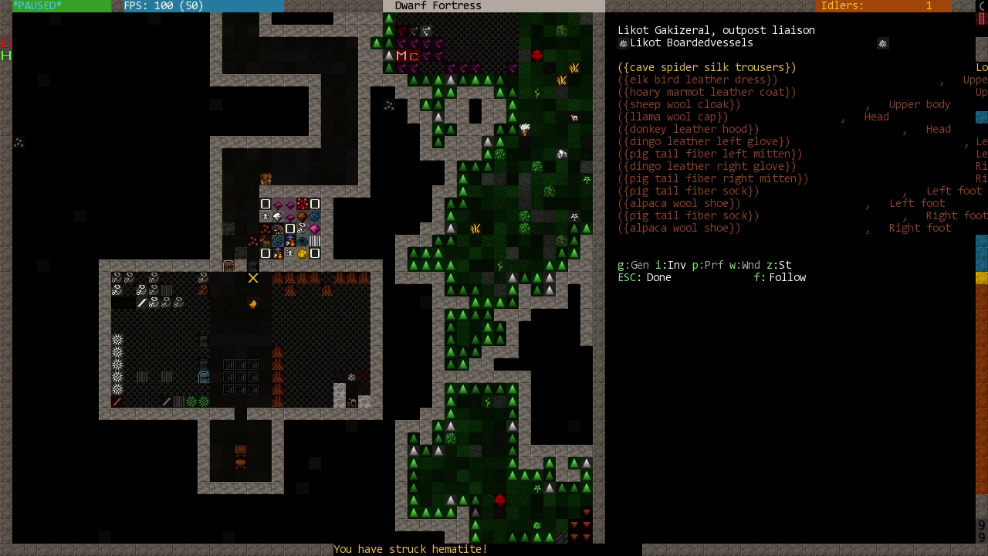
pyautogui.press('v')
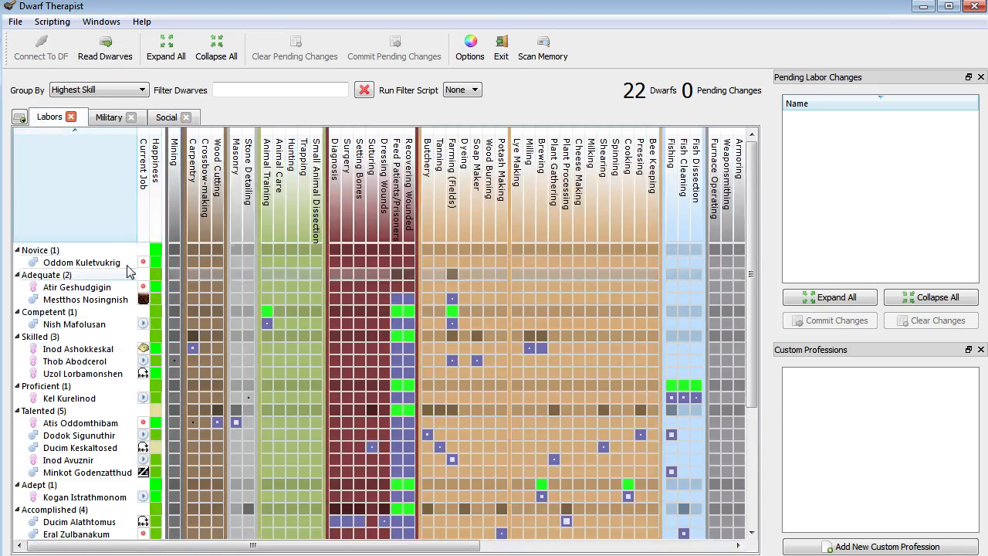
# Group the 22 dwarves by migration wave, review Social skills, and return to Labors.
pyautogui.click(98, 89)
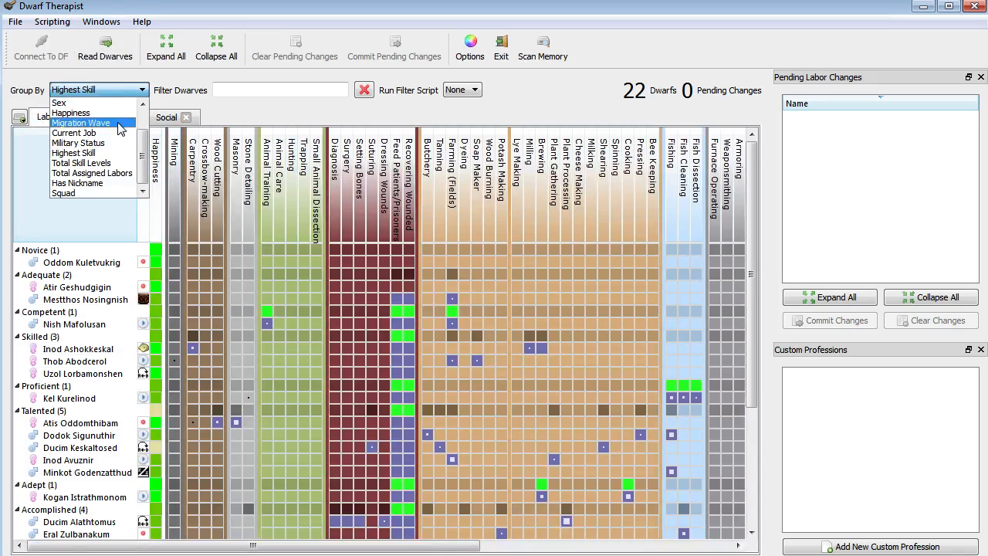
pyautogui.click(81, 123)
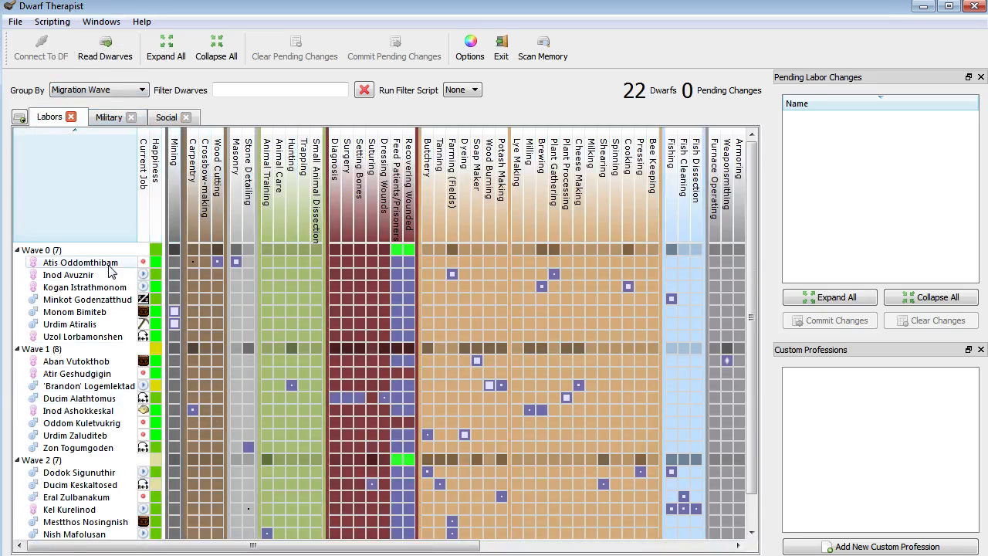
pyautogui.moveTo(83, 263)
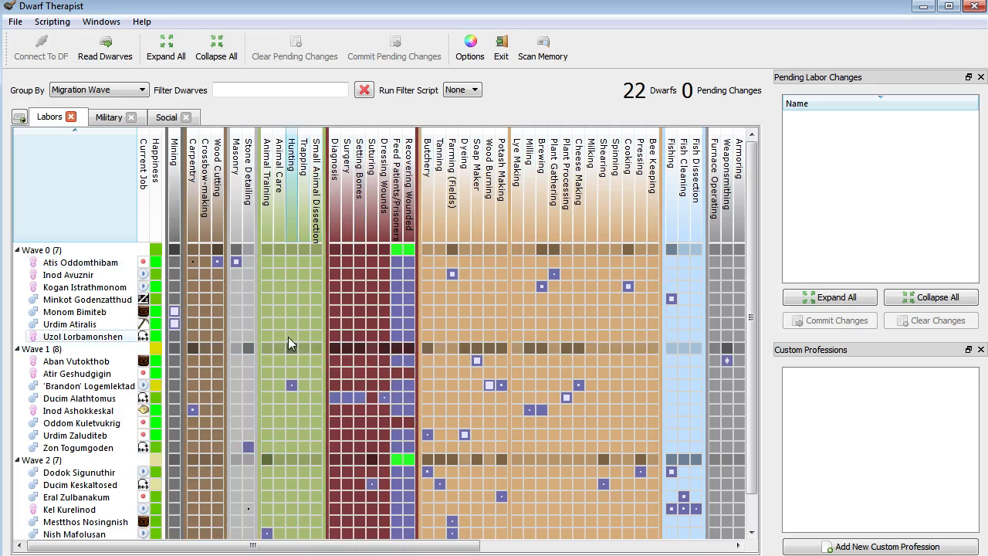
pyautogui.click(165, 117)
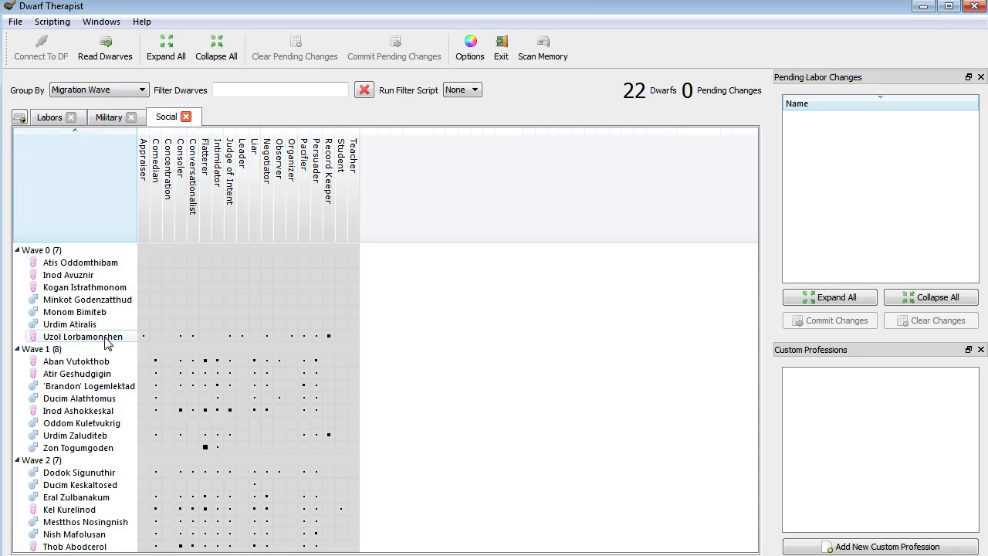
pyautogui.click(83, 336)
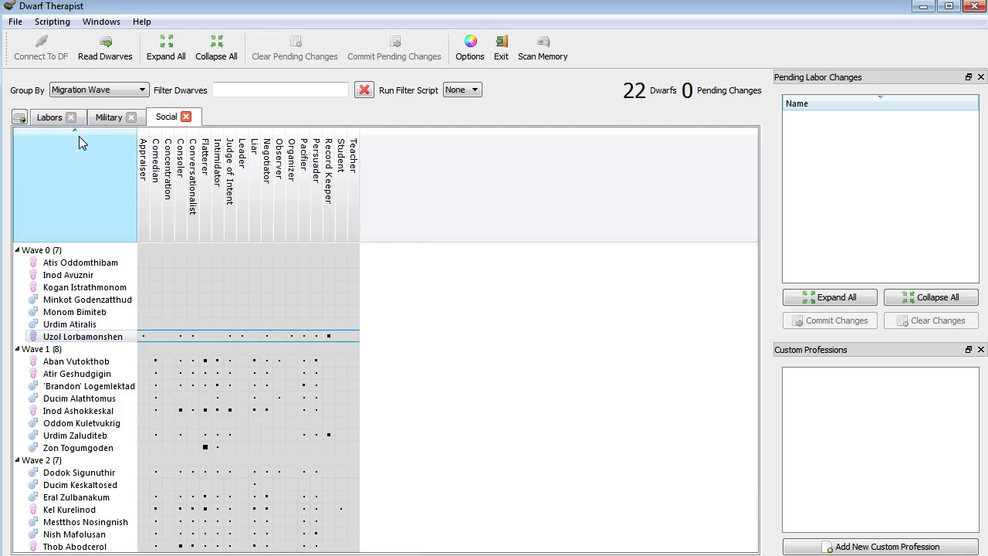
pyautogui.click(49, 117)
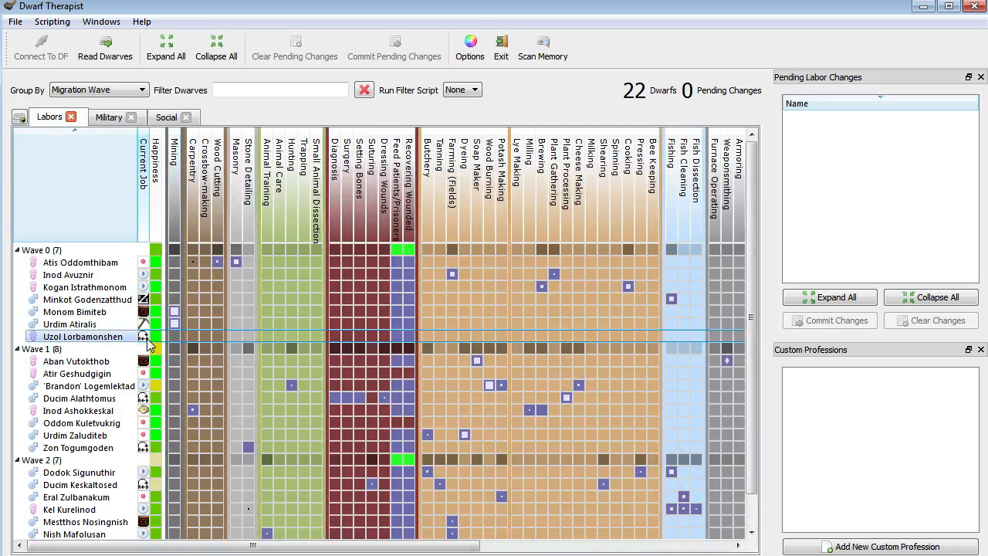
pyautogui.moveTo(147, 339)
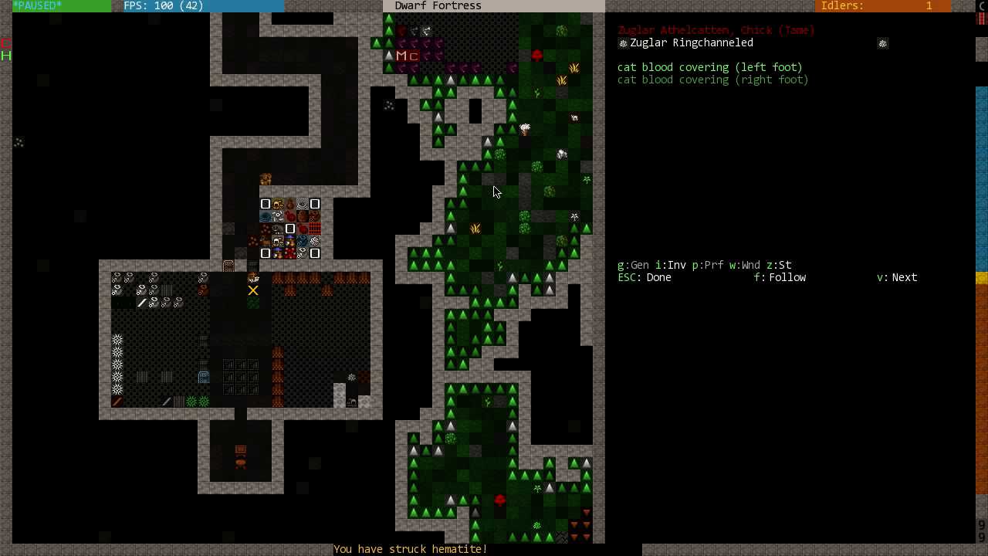
# Assign leader Uzol Lorbamonshen as the trade depot's broker and return to the map.
pyautogui.press('b')
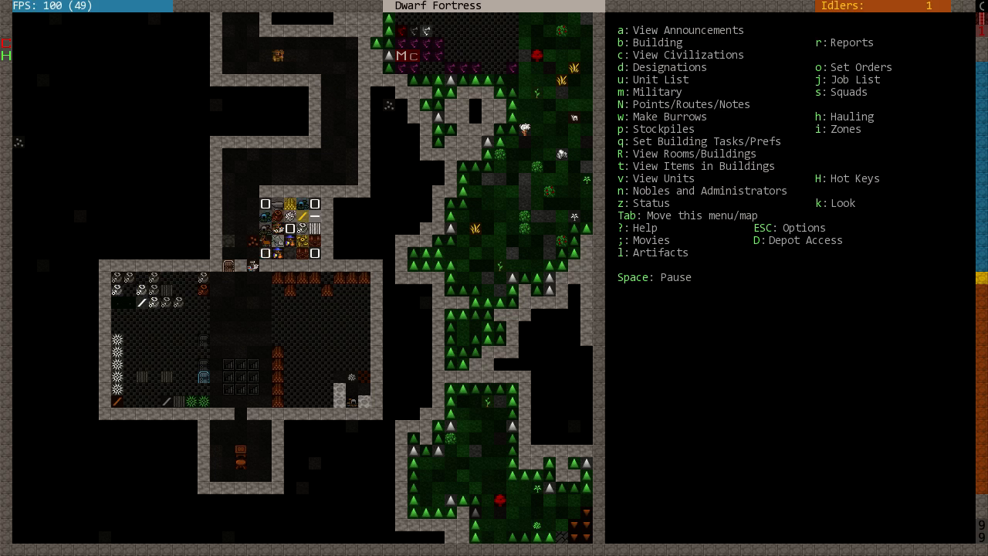
pyautogui.press('D')
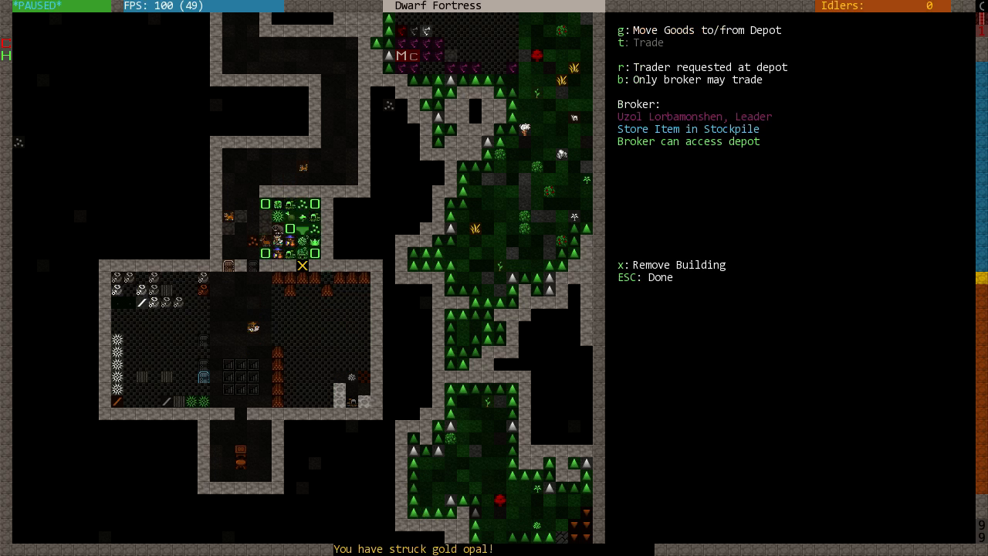
pyautogui.press('Escape')
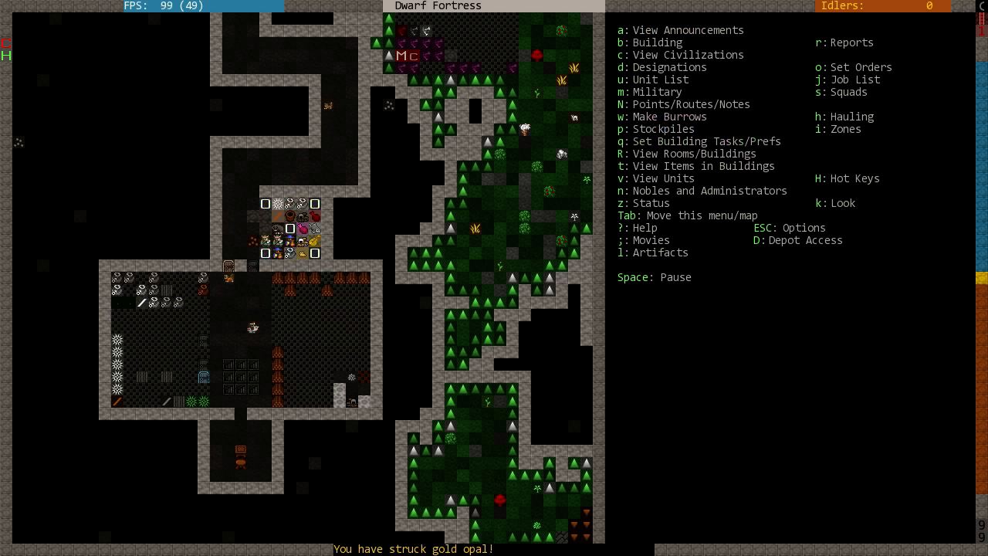